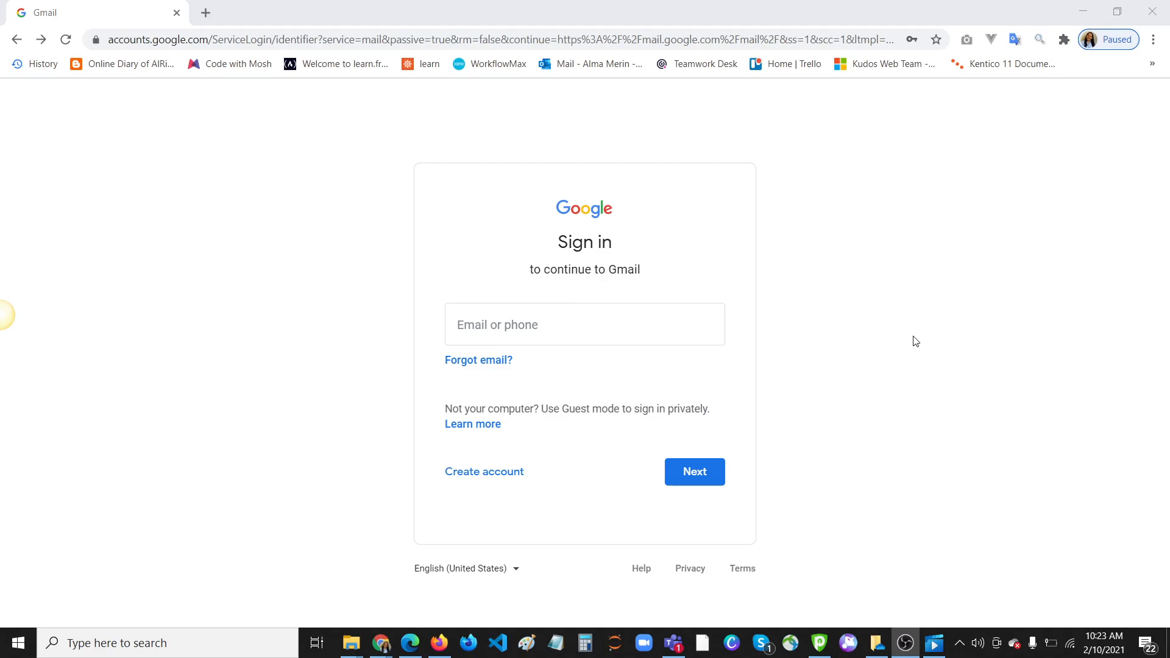
{"action": "mouse_move", "coordinate": [269, 343]}
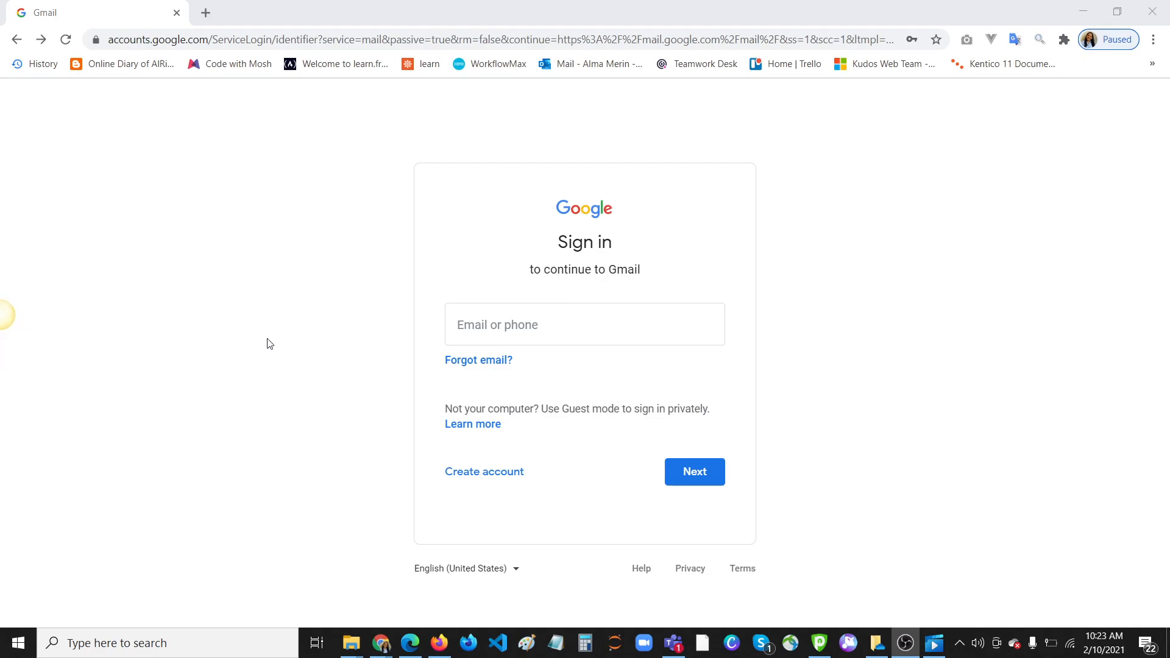
{"action": "mouse_move", "coordinate": [492, 154]}
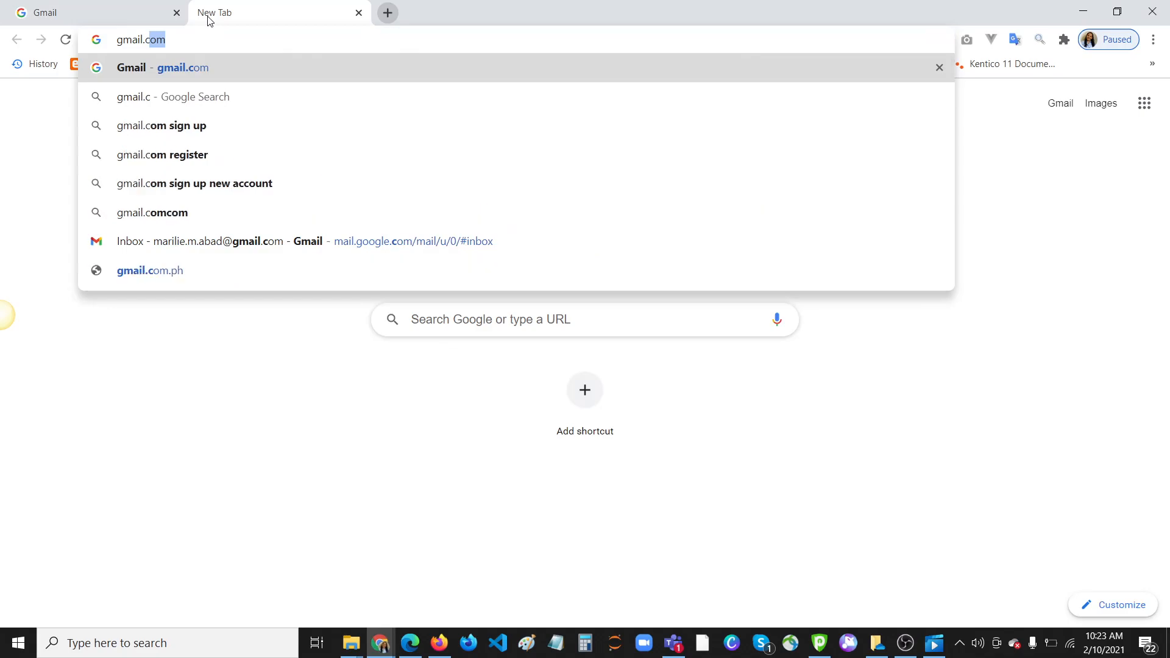
Step: Load Gmail's sign-in page in a second tab via the gmail.com suggestion
{"action": "left_click", "coordinate": [160, 67]}
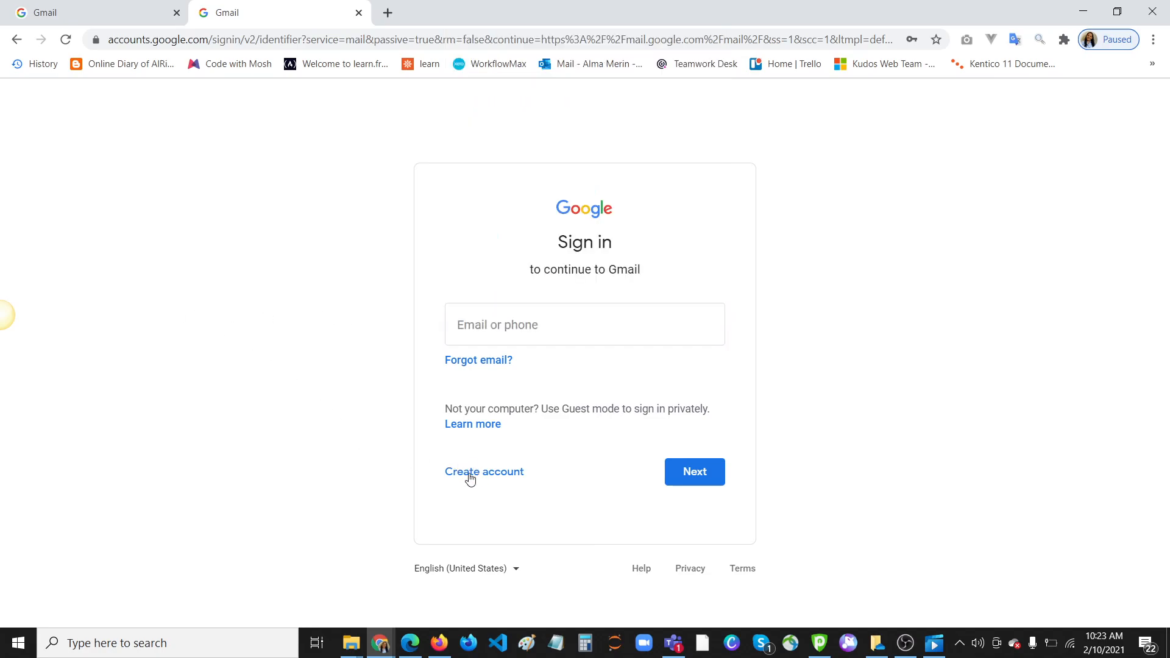
Step: Choose Create account, then For myself, on the Google sign-in page
{"action": "left_click", "coordinate": [484, 471]}
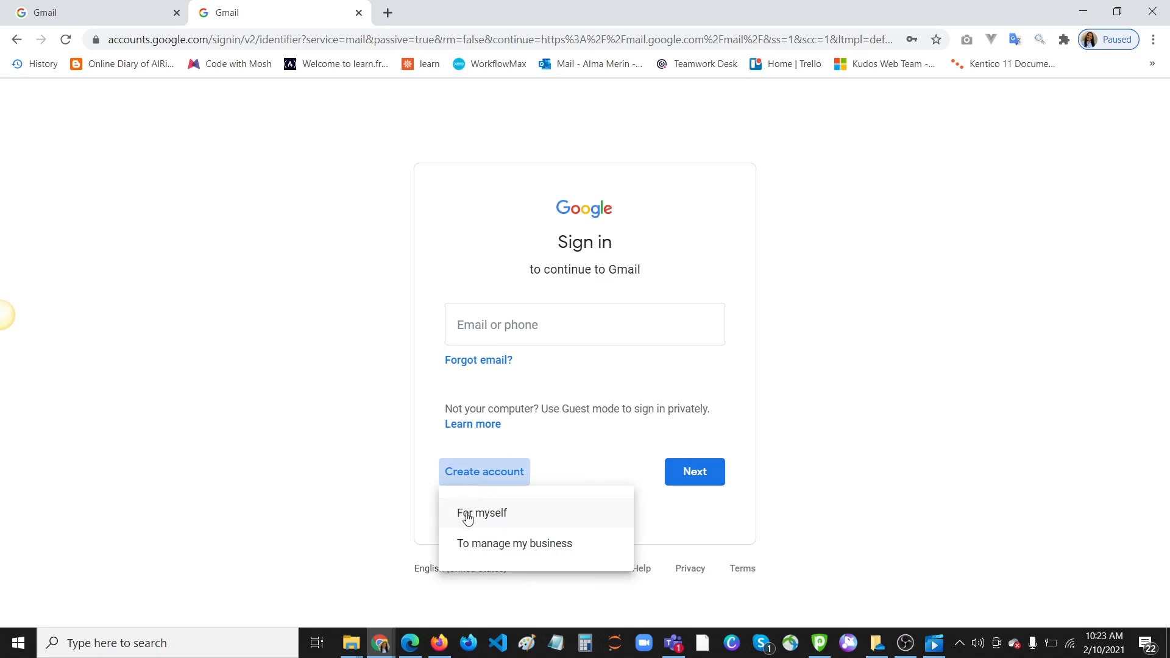
{"action": "mouse_move", "coordinate": [485, 561]}
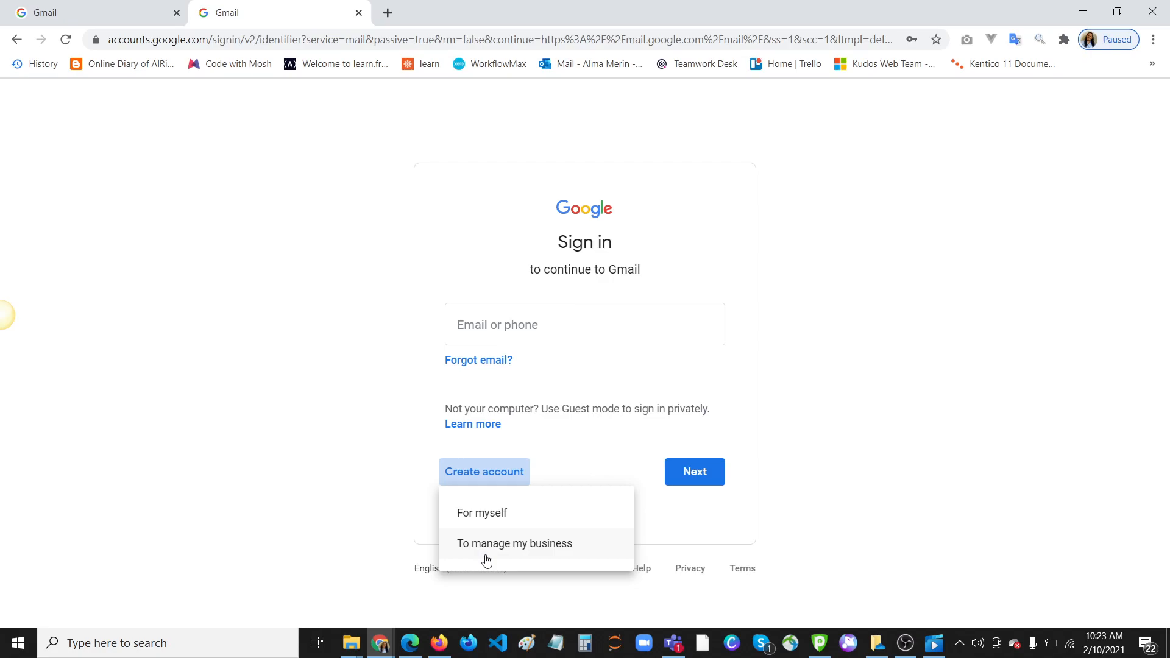
{"action": "mouse_move", "coordinate": [481, 513]}
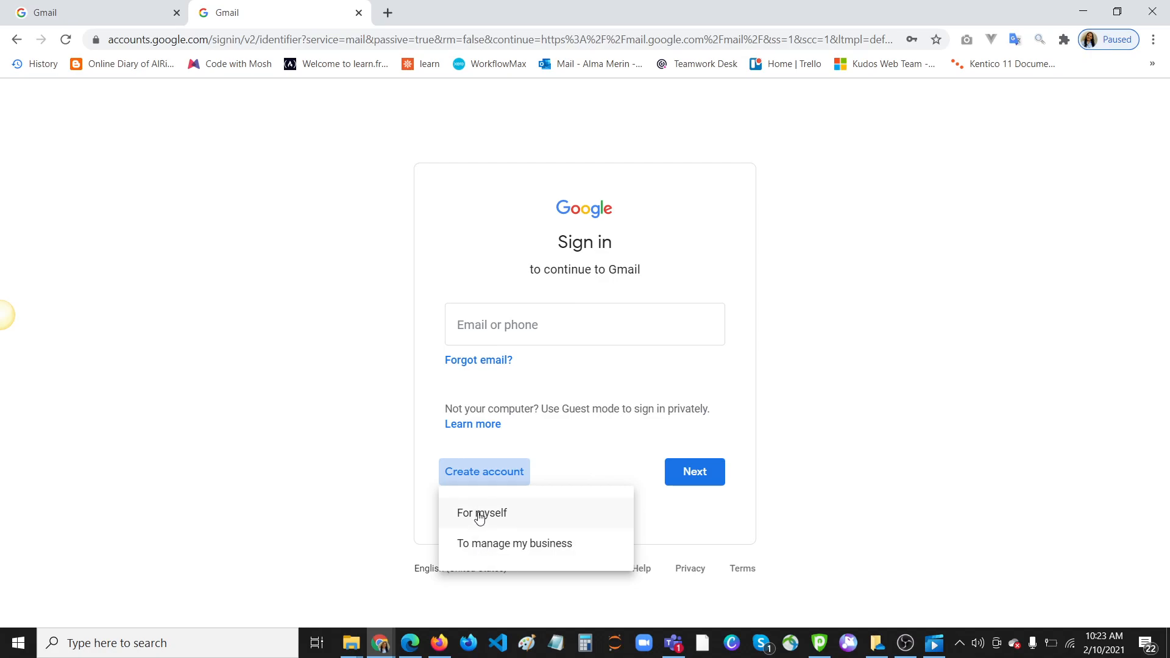
{"action": "left_click", "coordinate": [482, 513]}
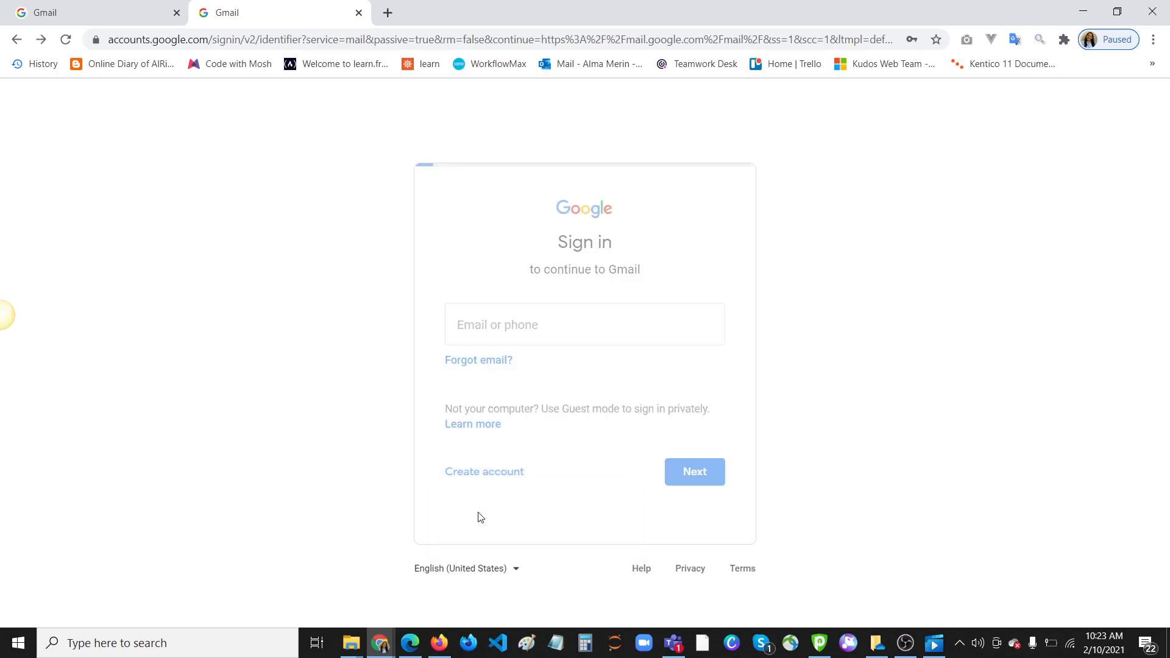
{"action": "left_click", "coordinate": [483, 470]}
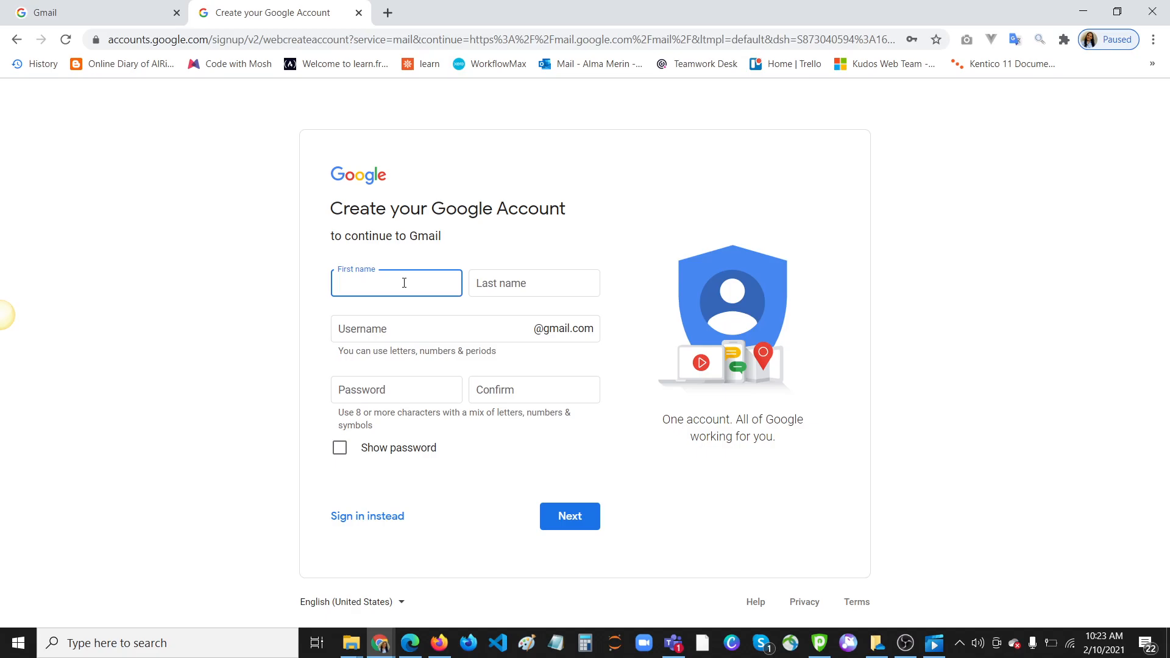
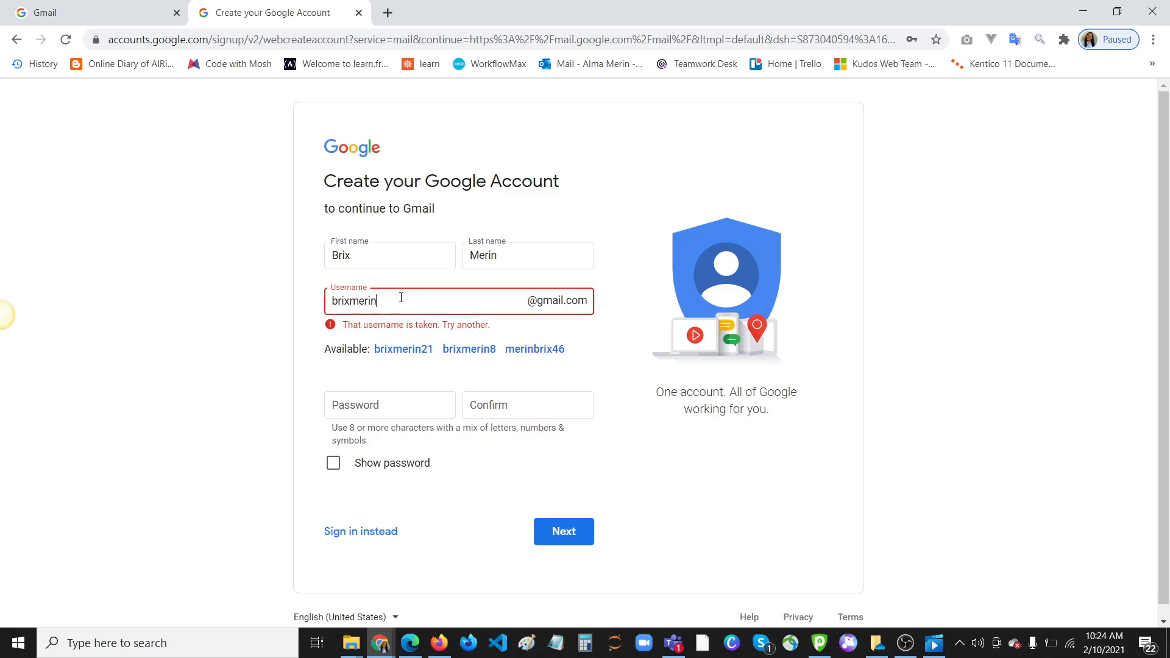
{"action": "type", "text": "202"}
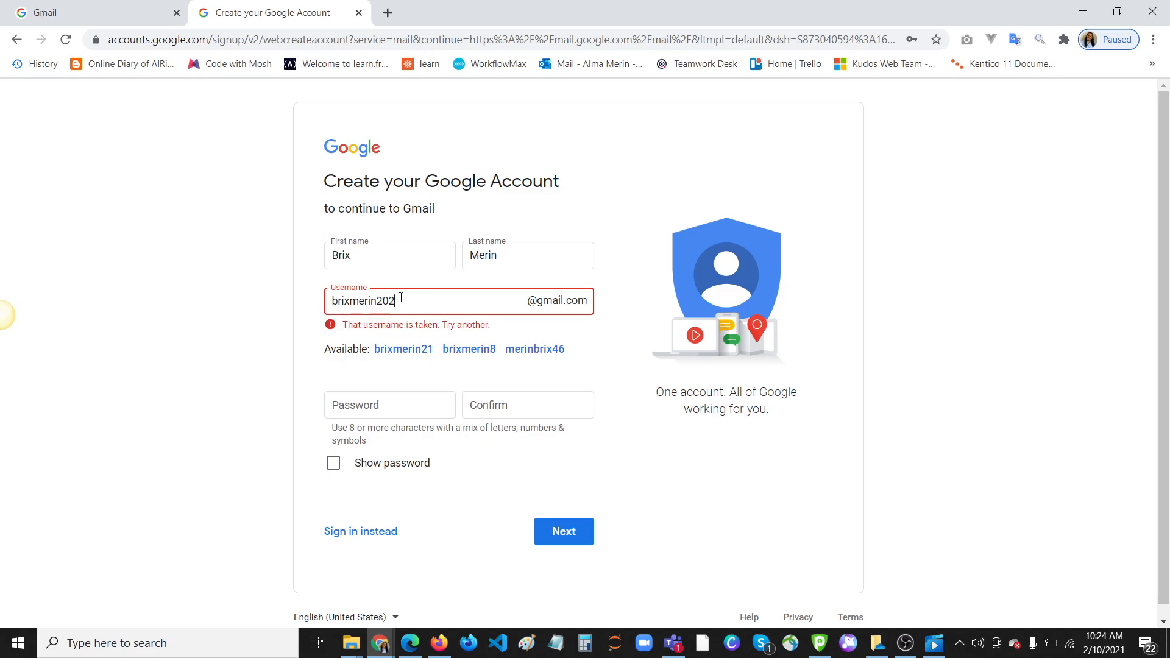
{"action": "type", "text": "1"}
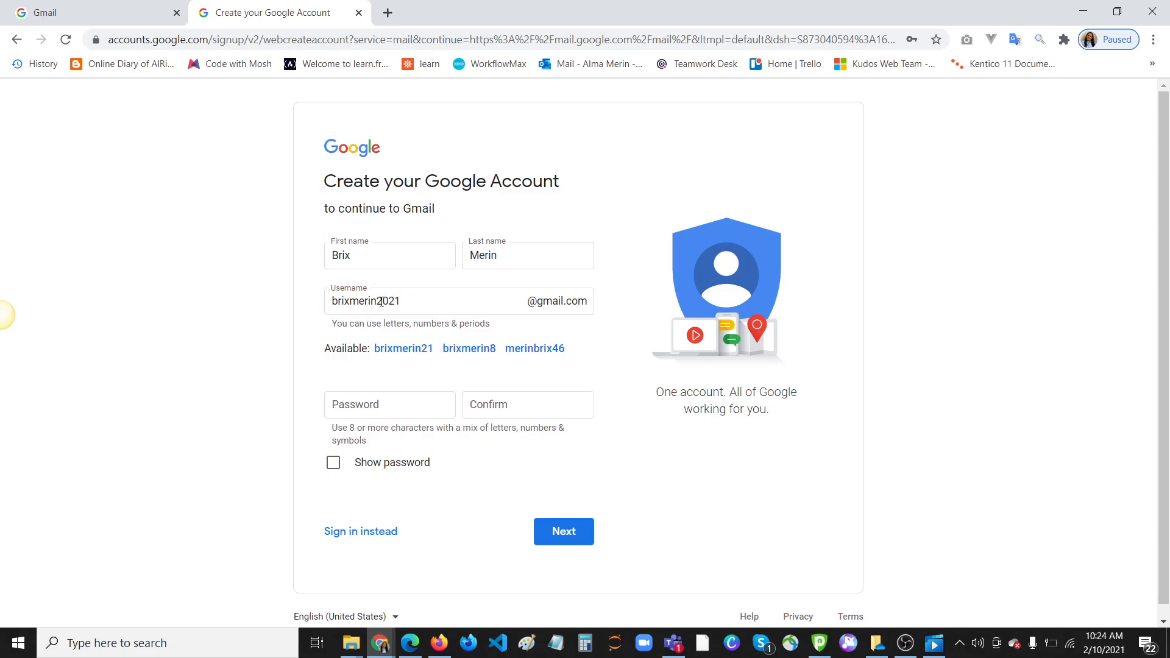
Step: Type the new account's password into the Password field, then focus Confirm
{"action": "left_click", "coordinate": [388, 405]}
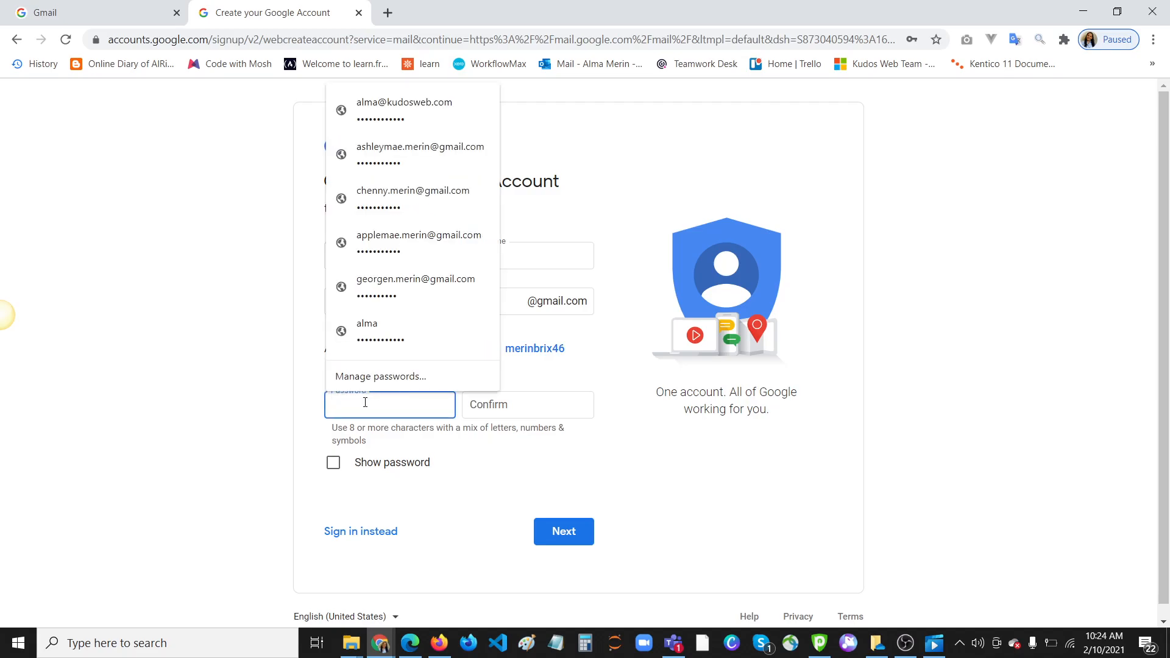
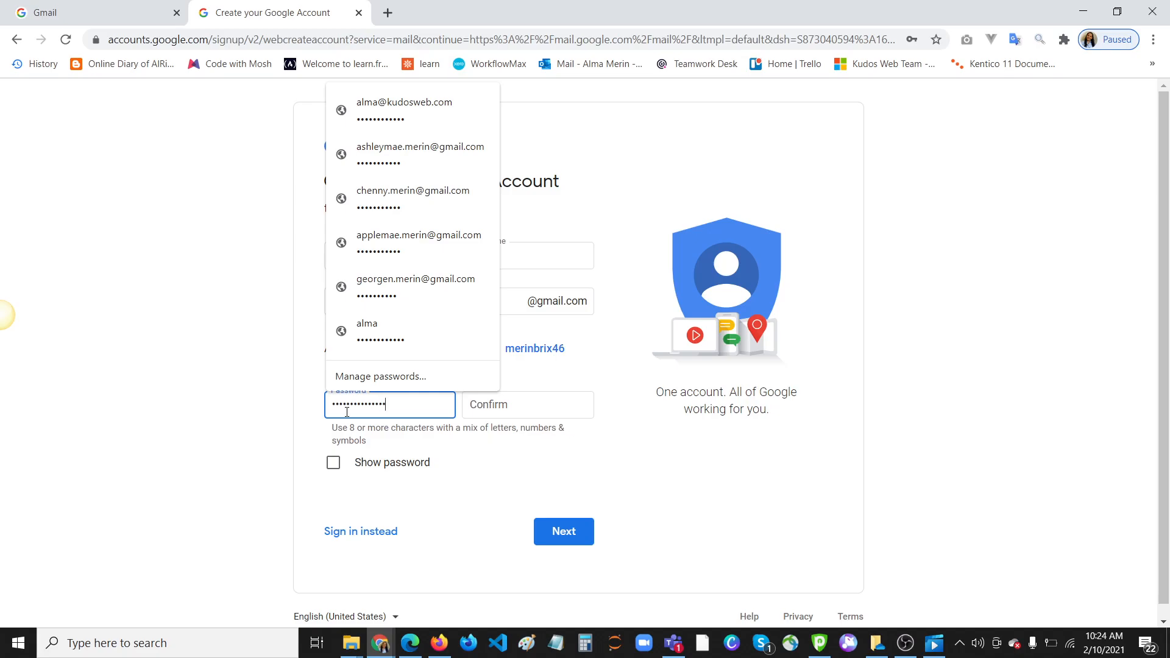
{"action": "left_click", "coordinate": [528, 404]}
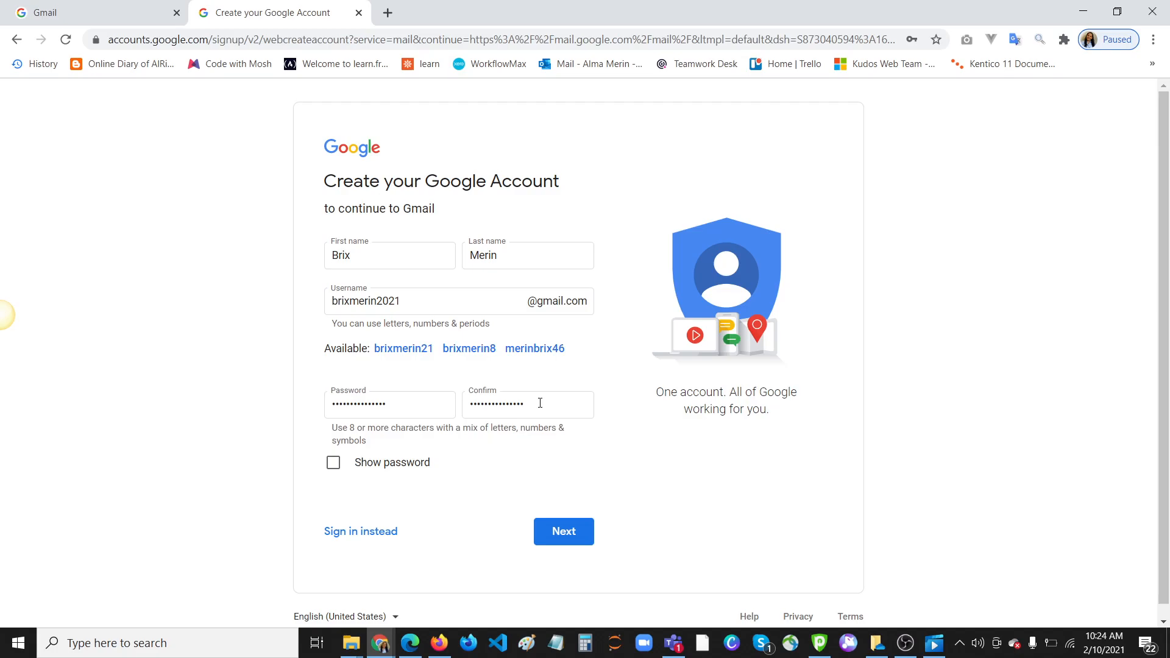
{"action": "mouse_move", "coordinate": [402, 475]}
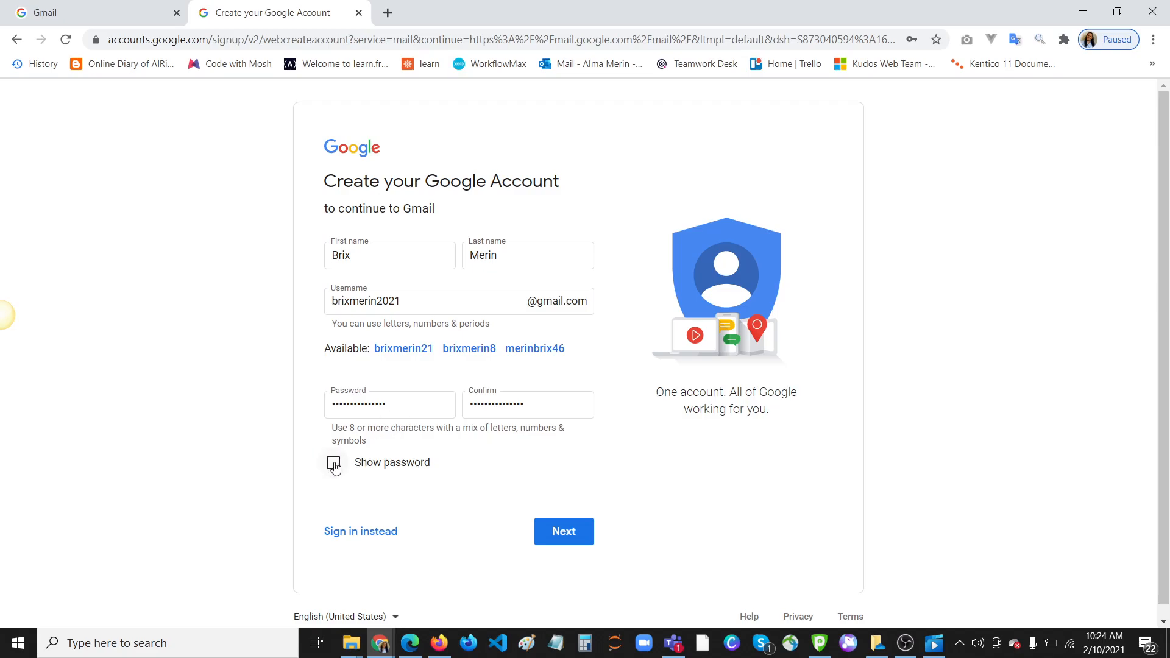
Step: Reveal and hide both passwords, retype the Password entry, and return to Confirm
{"action": "left_click", "coordinate": [332, 463]}
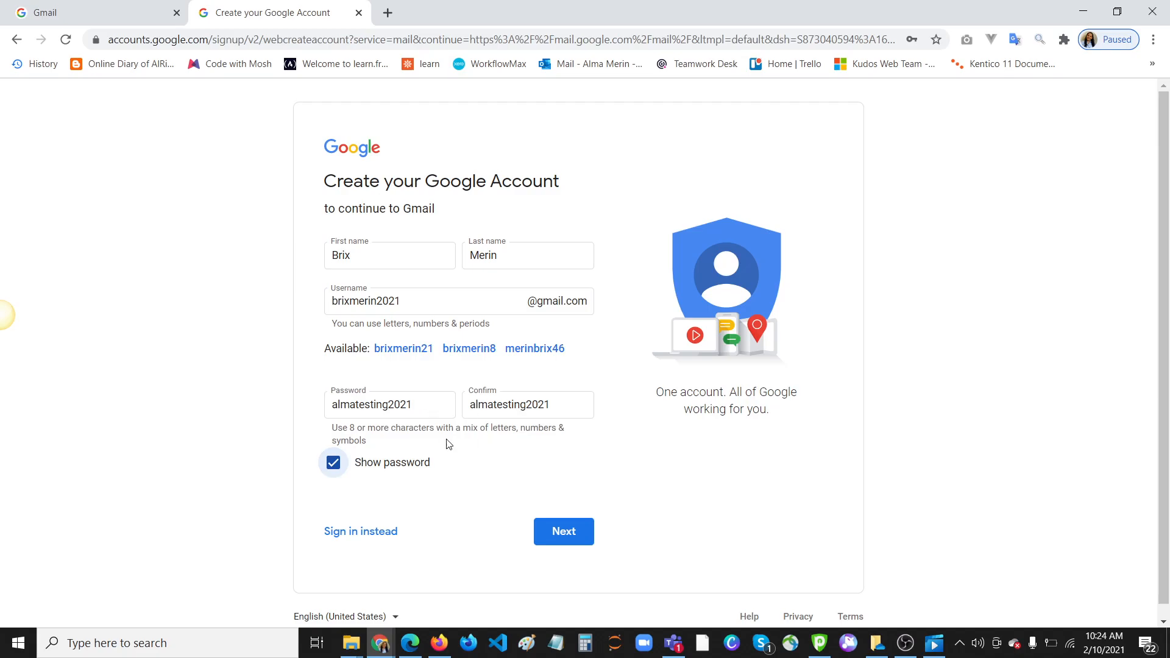
{"action": "left_click", "coordinate": [333, 462]}
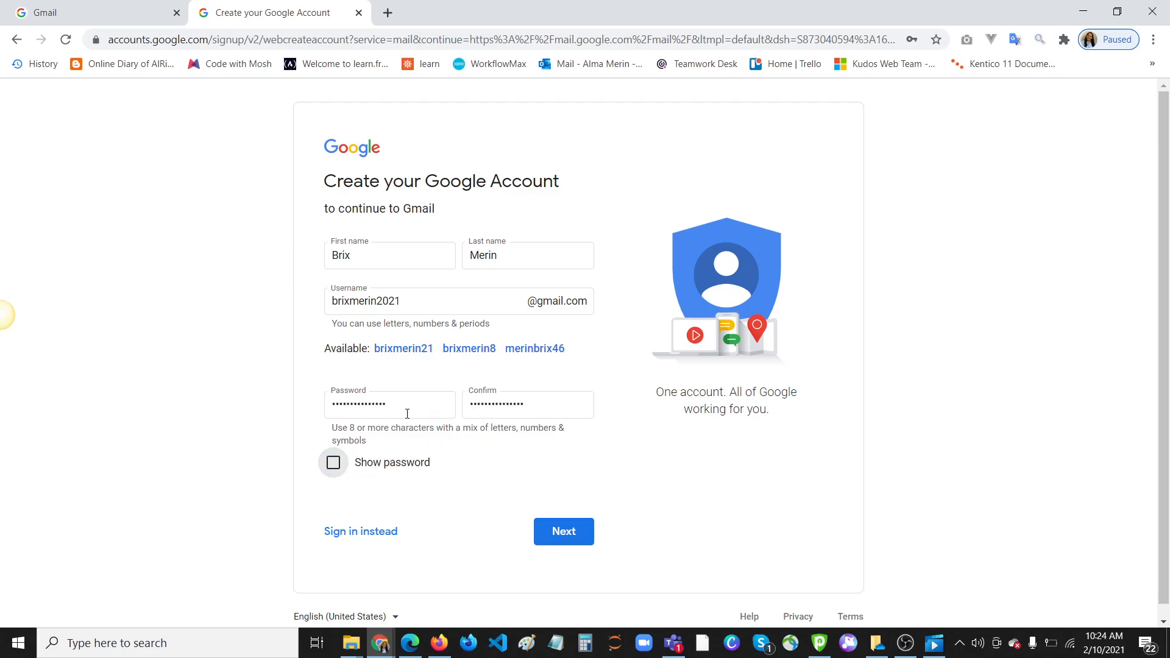
{"action": "left_click", "coordinate": [389, 404]}
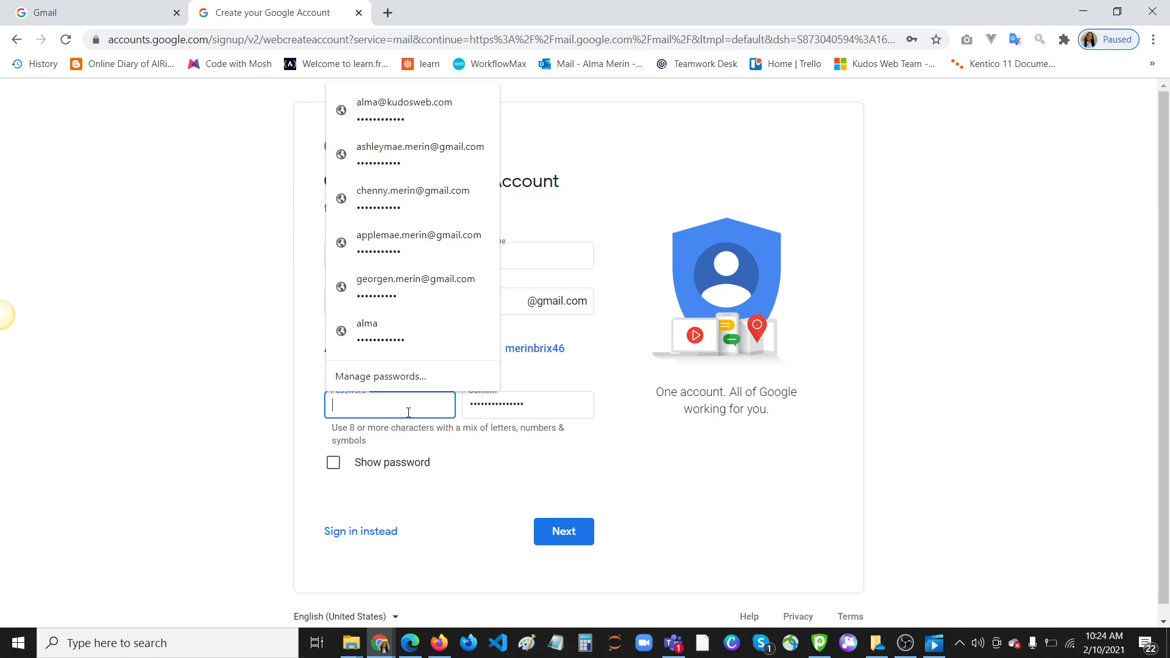
{"action": "type", "text": "••"}
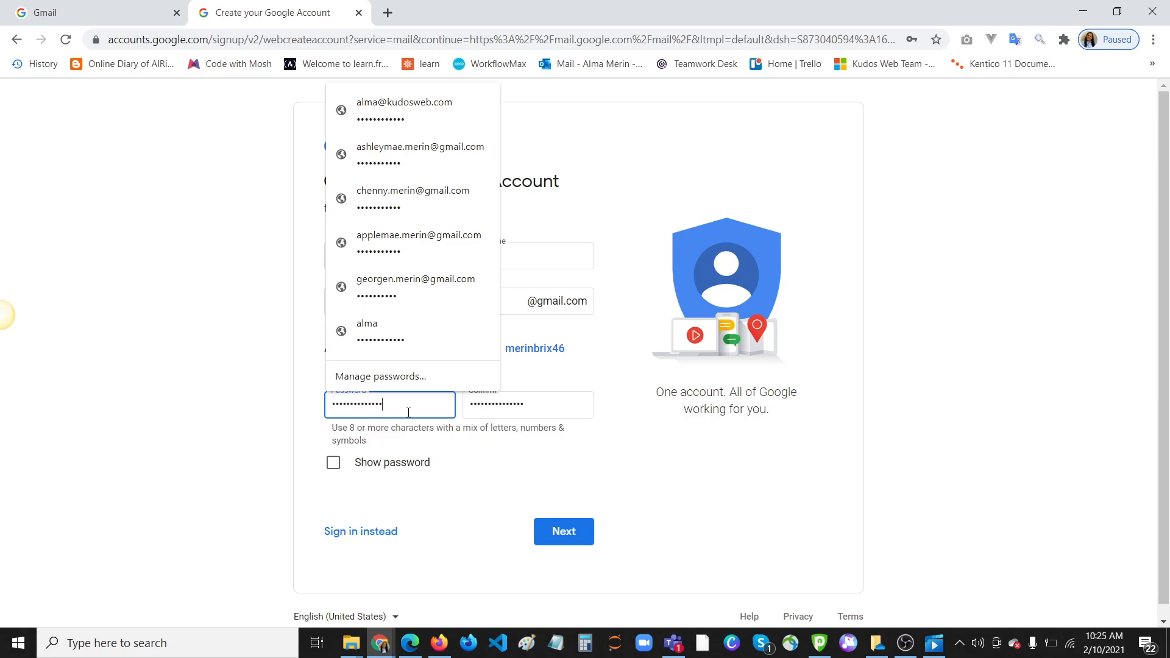
{"action": "left_click", "coordinate": [528, 404]}
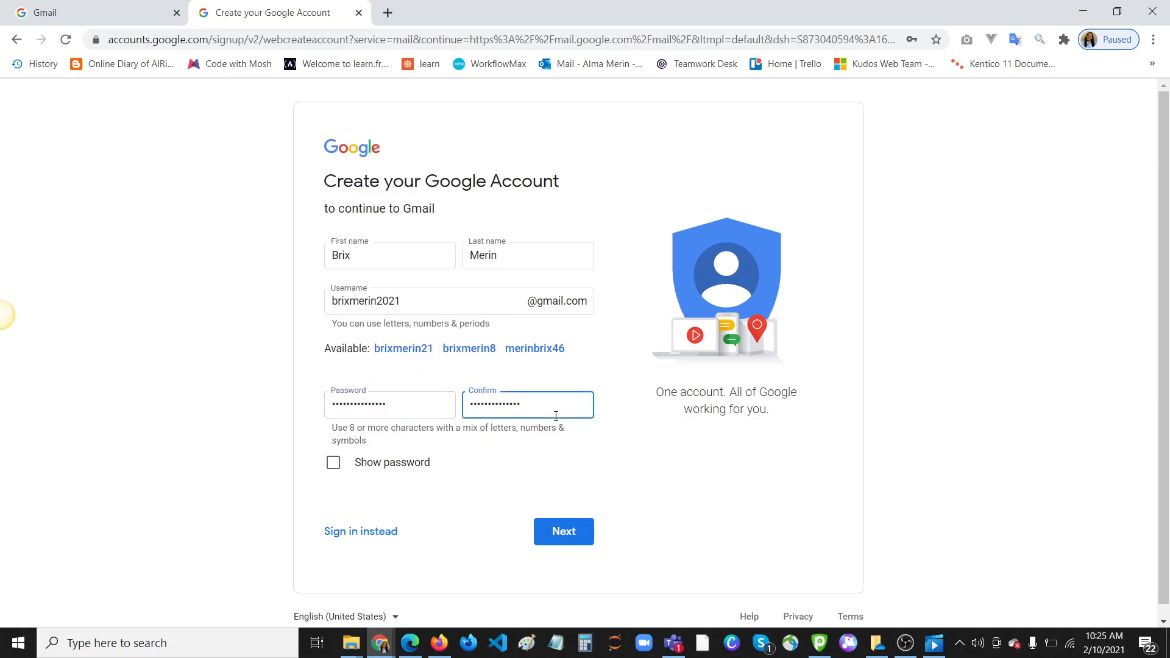
{"action": "left_click", "coordinate": [527, 403]}
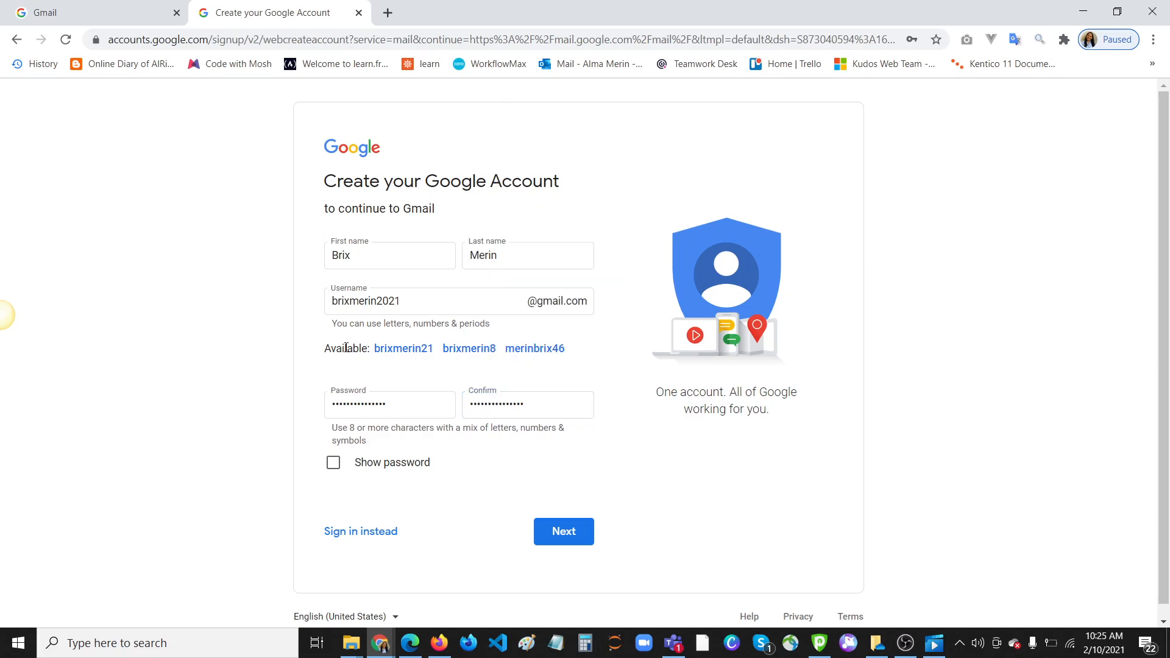
Step: Fix the password mismatch by re-entering both passwords, dismiss suggestions, and submit
{"action": "left_click", "coordinate": [563, 531]}
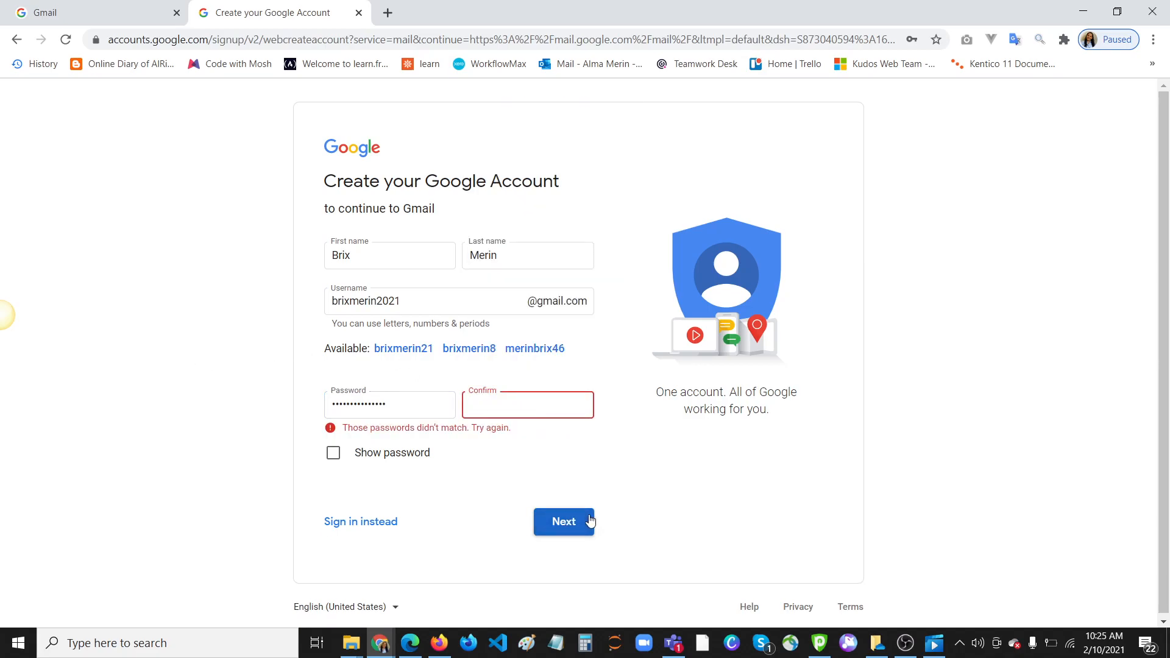
{"action": "mouse_move", "coordinate": [470, 460]}
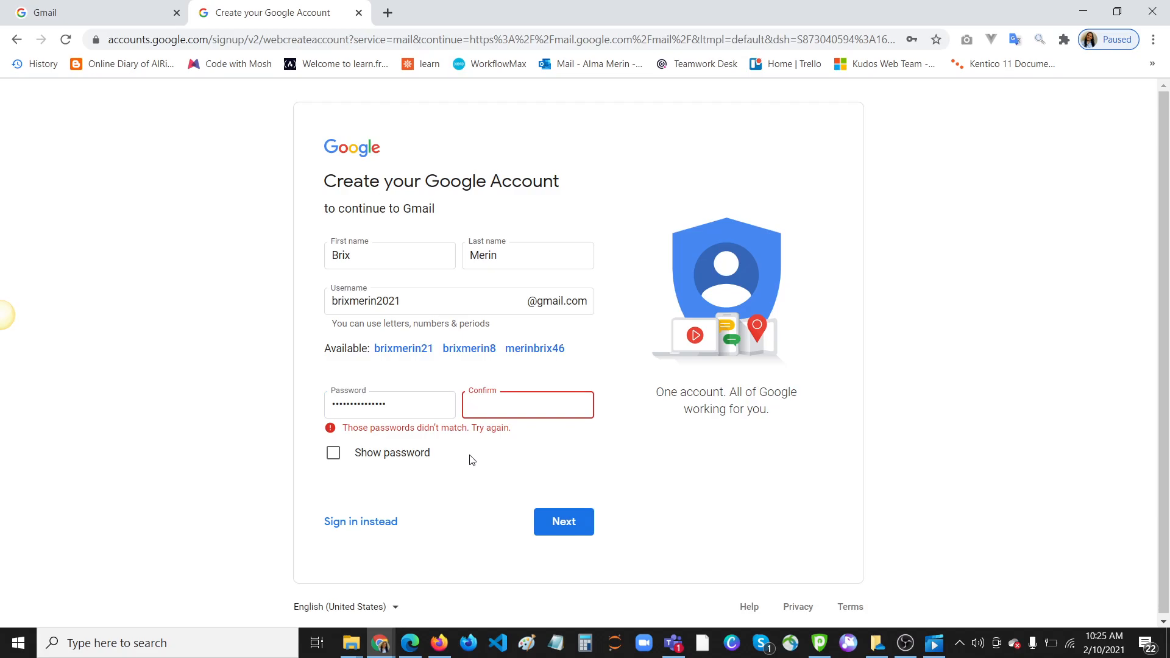
{"action": "mouse_move", "coordinate": [382, 465]}
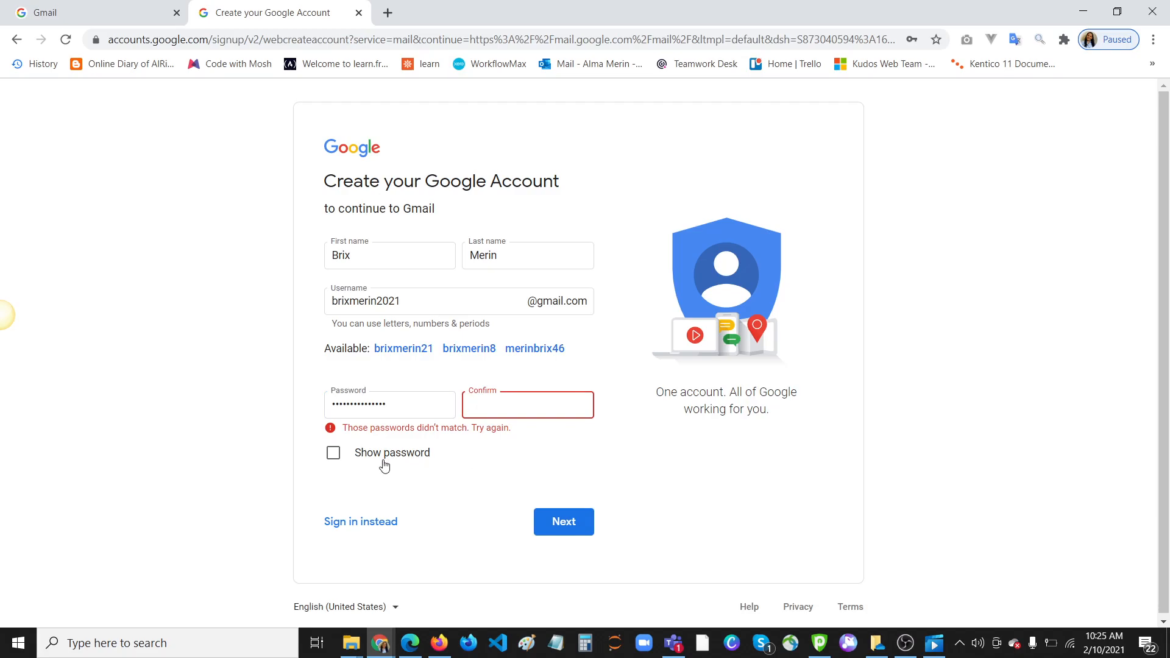
{"action": "left_click", "coordinate": [528, 405]}
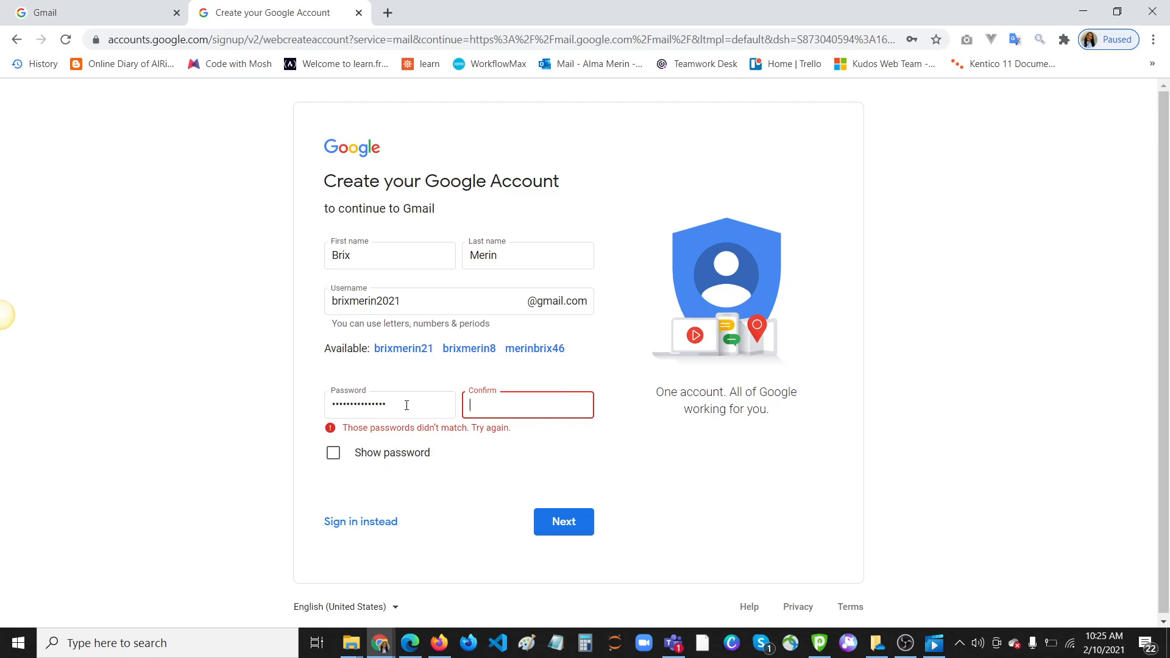
{"action": "left_click", "coordinate": [389, 405]}
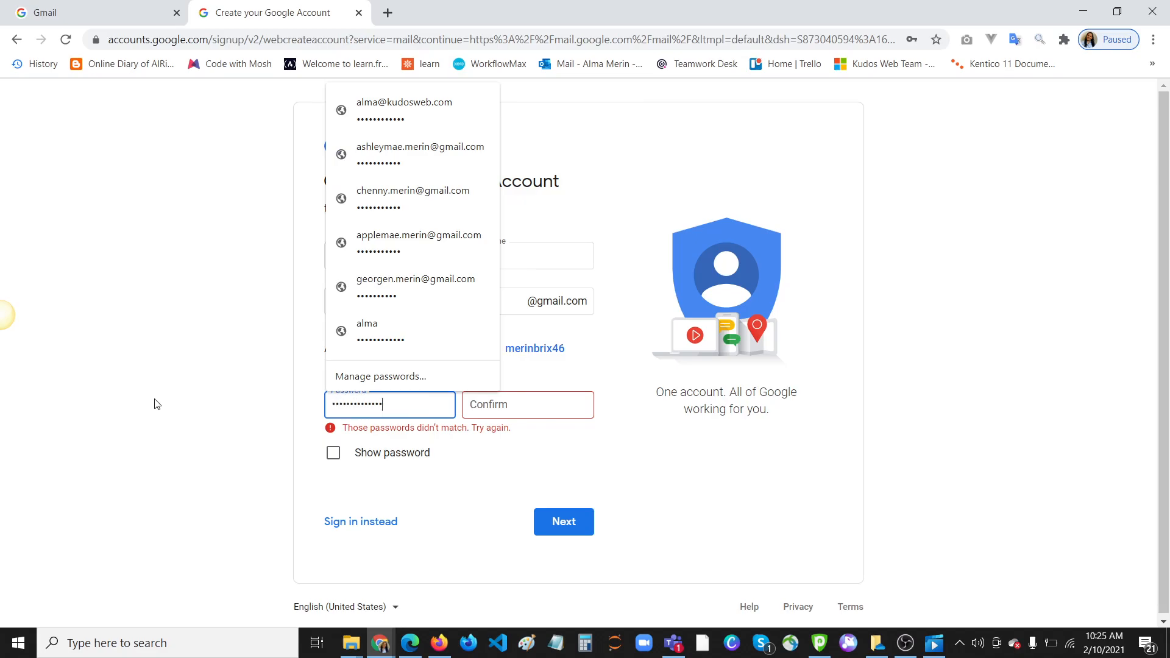
{"action": "left_click", "coordinate": [527, 405]}
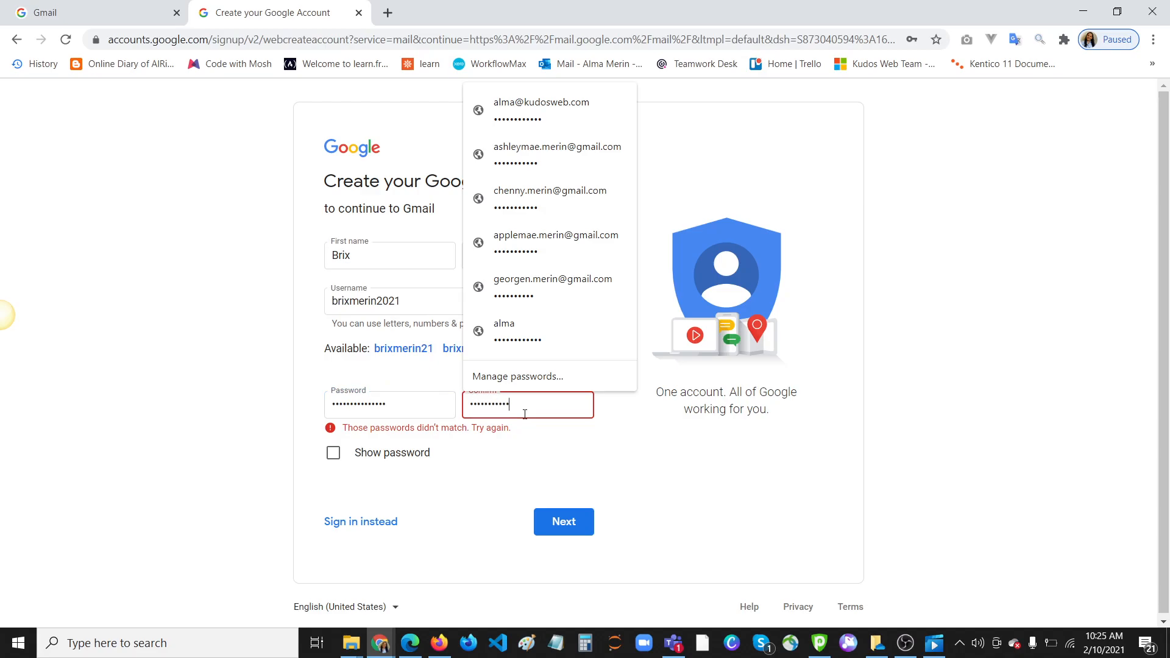
{"action": "left_click", "coordinate": [243, 382]}
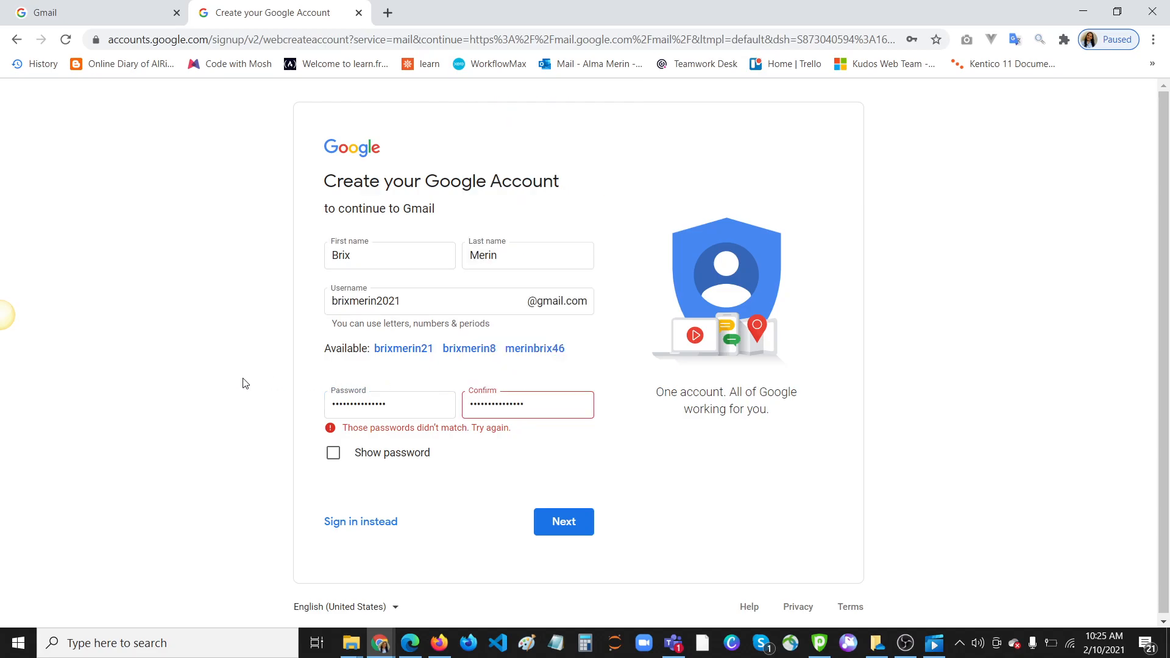
{"action": "left_click", "coordinate": [563, 522]}
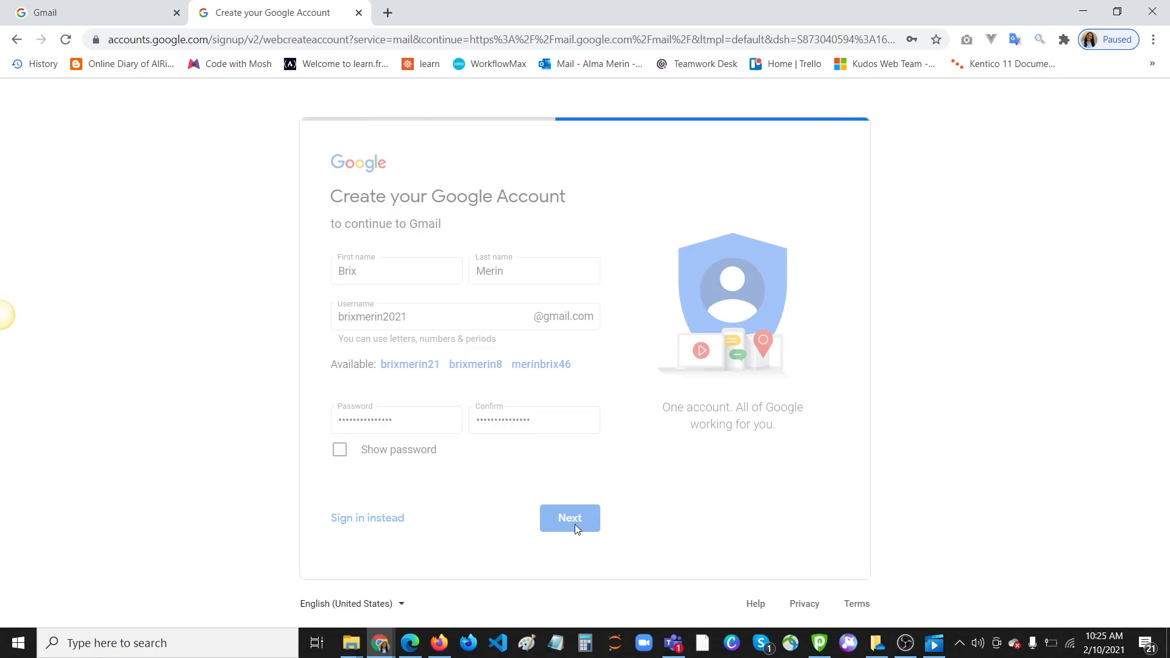
{"action": "left_click", "coordinate": [569, 518]}
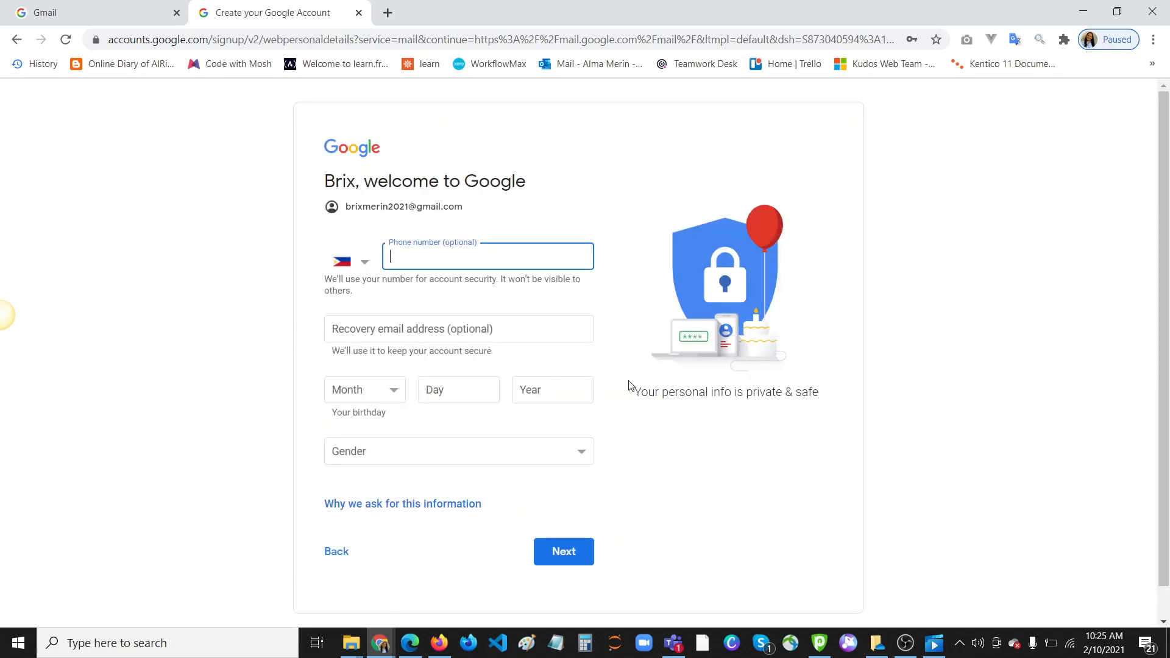
{"action": "mouse_move", "coordinate": [458, 264]}
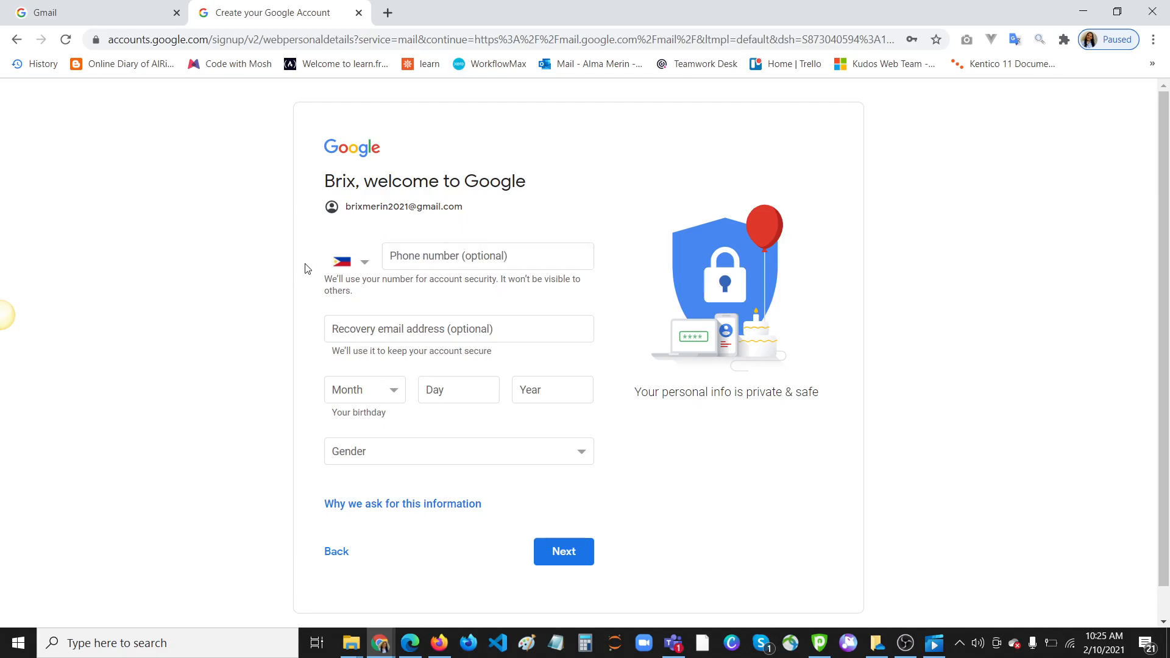
{"action": "mouse_move", "coordinate": [342, 351]}
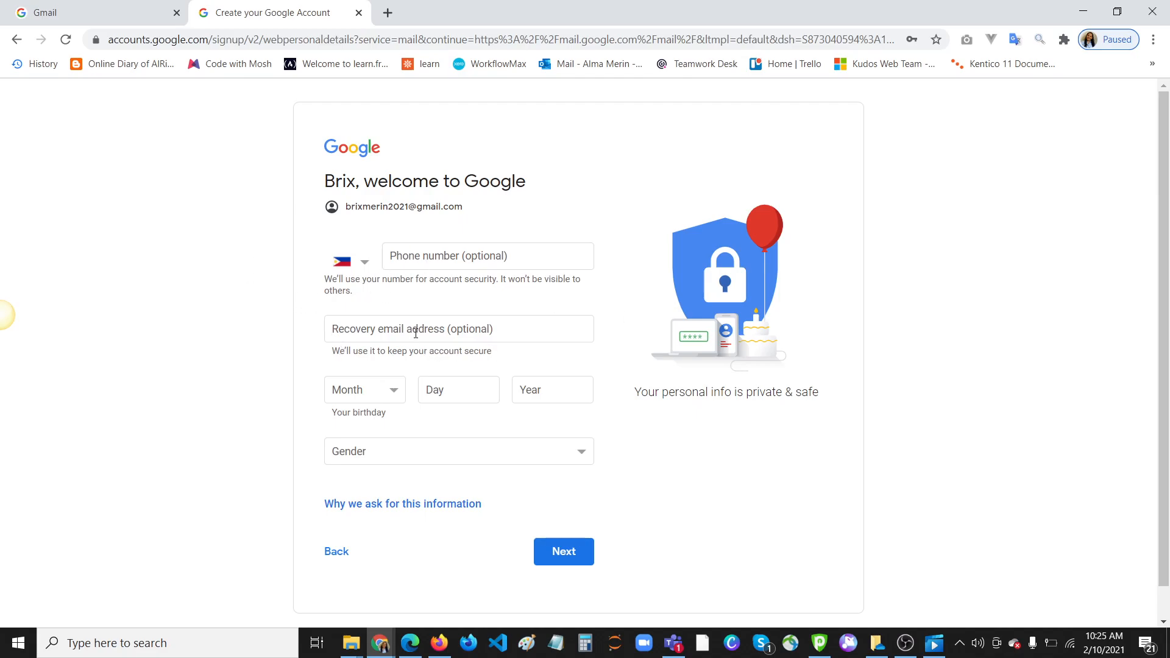
{"action": "mouse_move", "coordinate": [458, 353]}
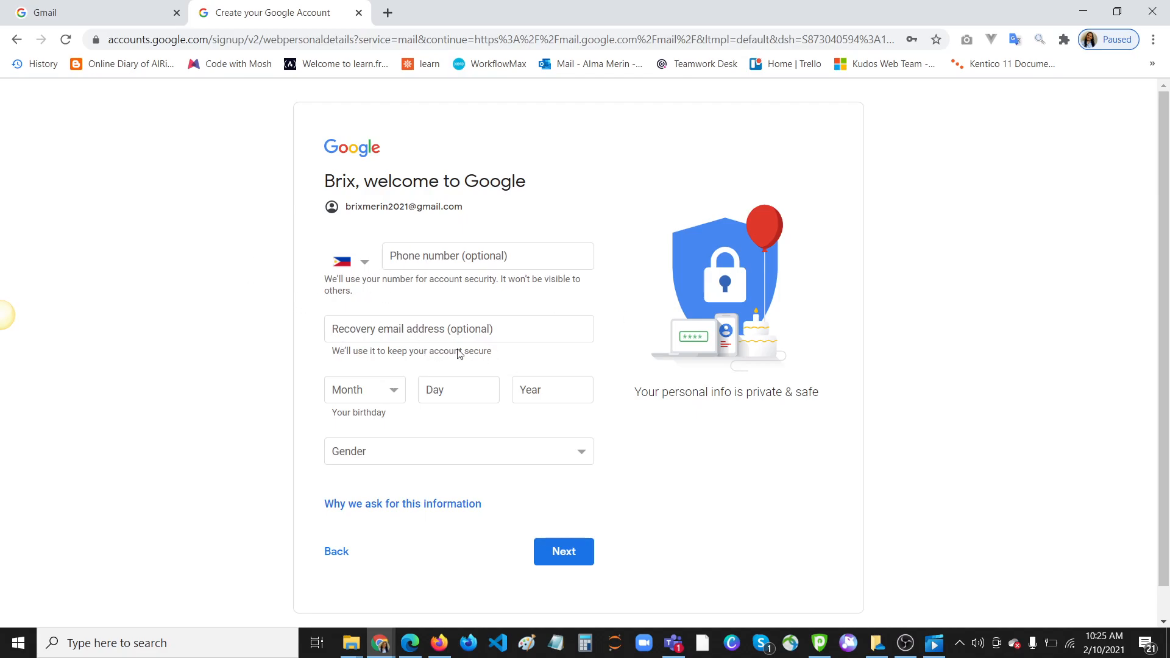
{"action": "mouse_move", "coordinate": [188, 345]}
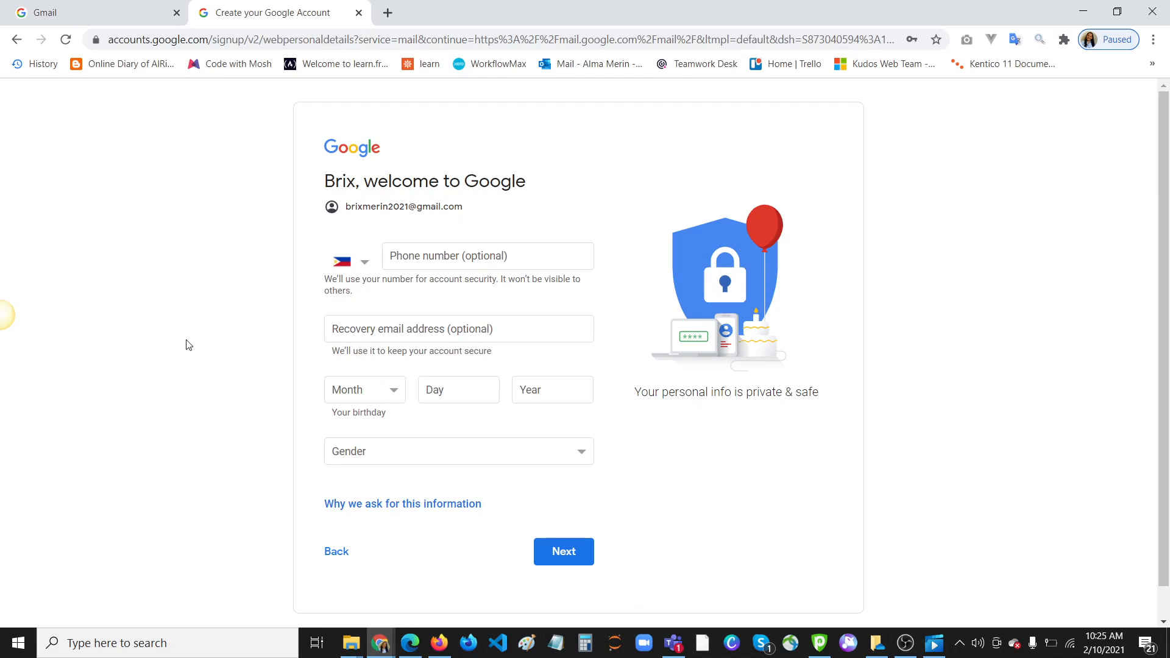
{"action": "mouse_move", "coordinate": [214, 292]}
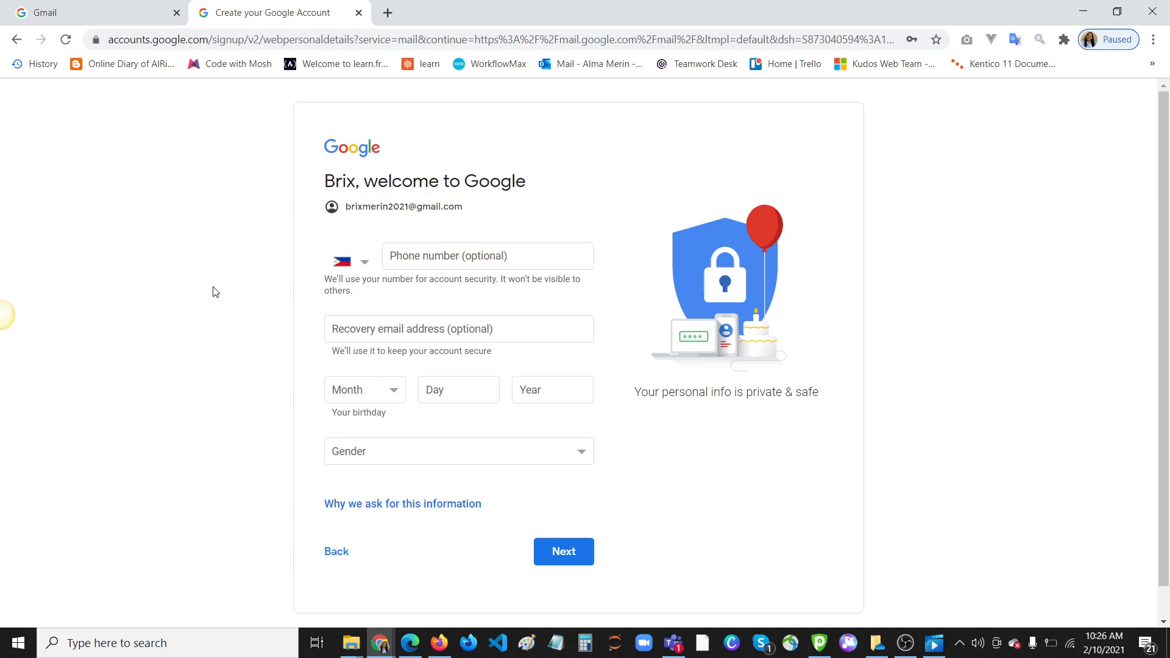
{"action": "mouse_move", "coordinate": [315, 337]}
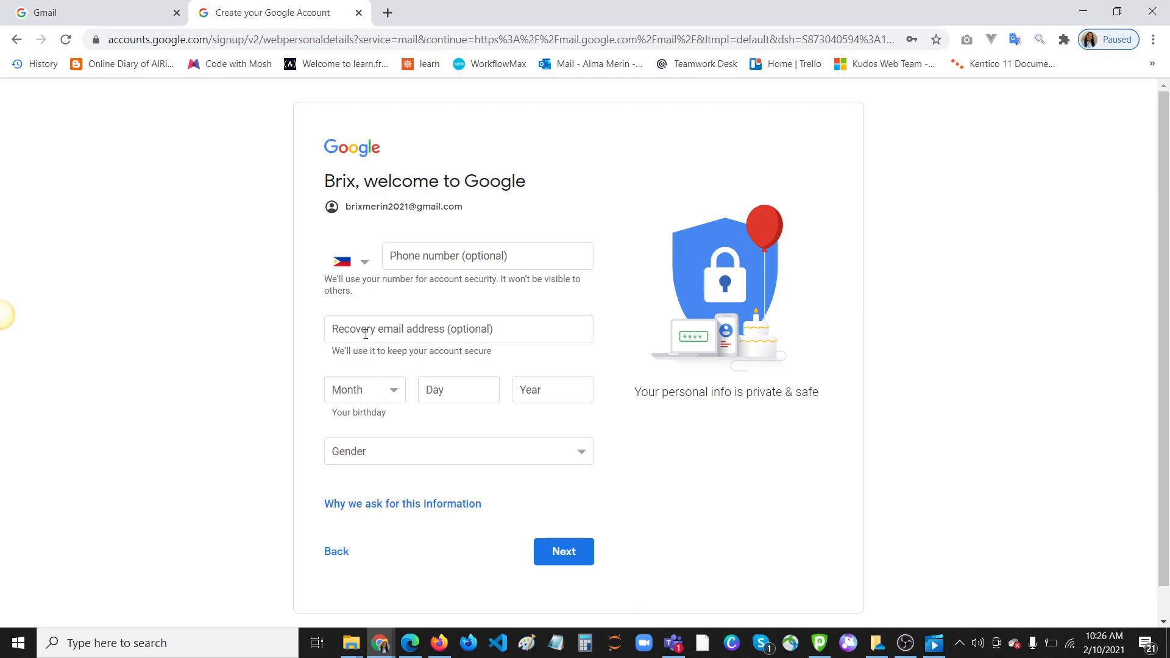
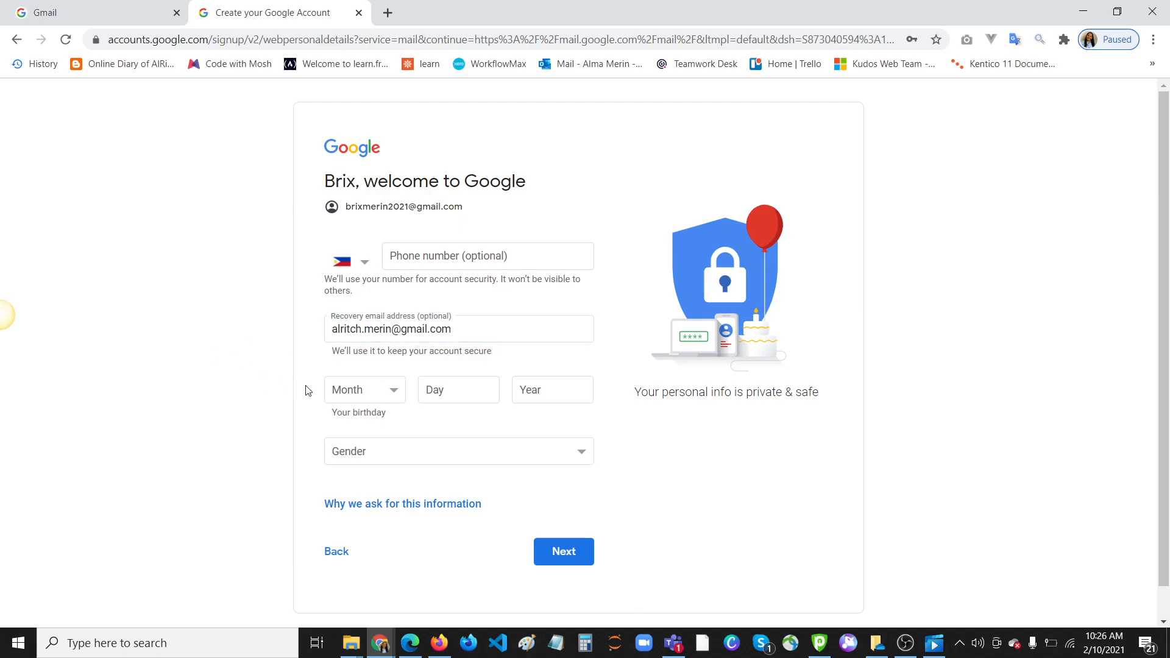
{"action": "left_click", "coordinate": [365, 390]}
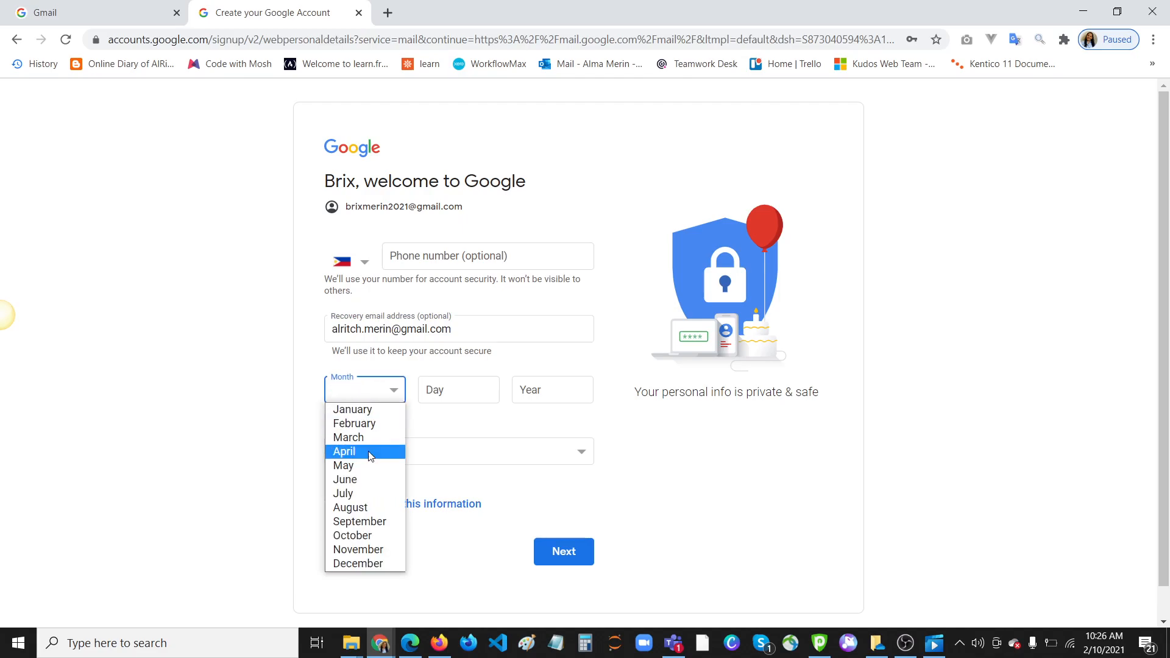
{"action": "left_click", "coordinate": [353, 535]}
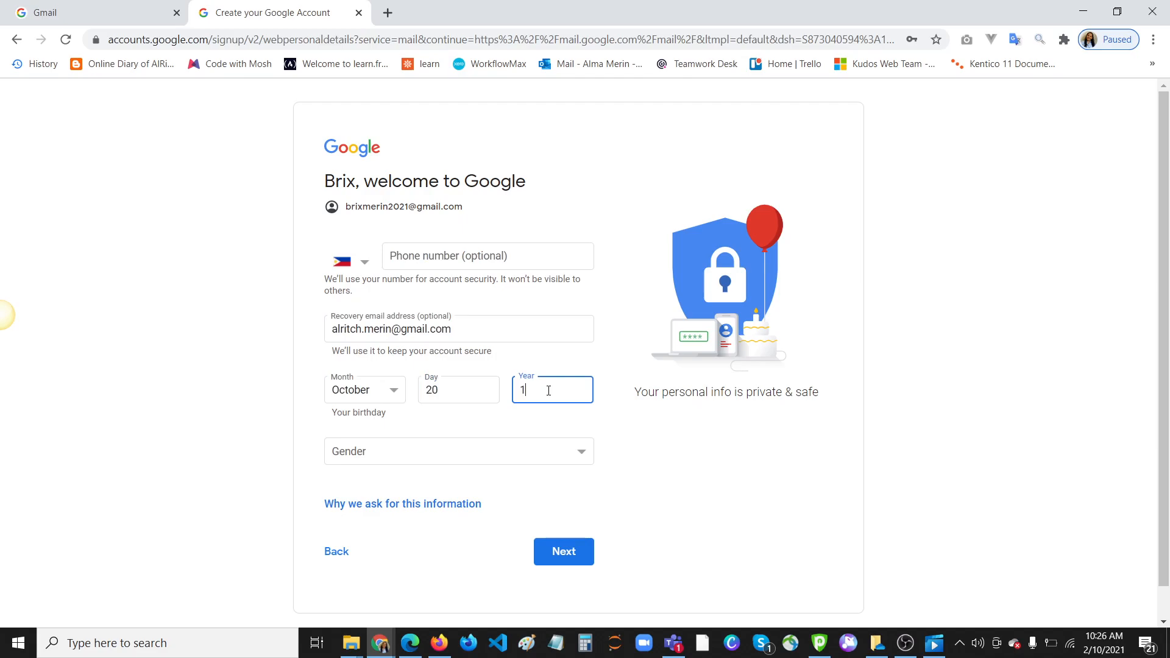
{"action": "type", "text": "947"}
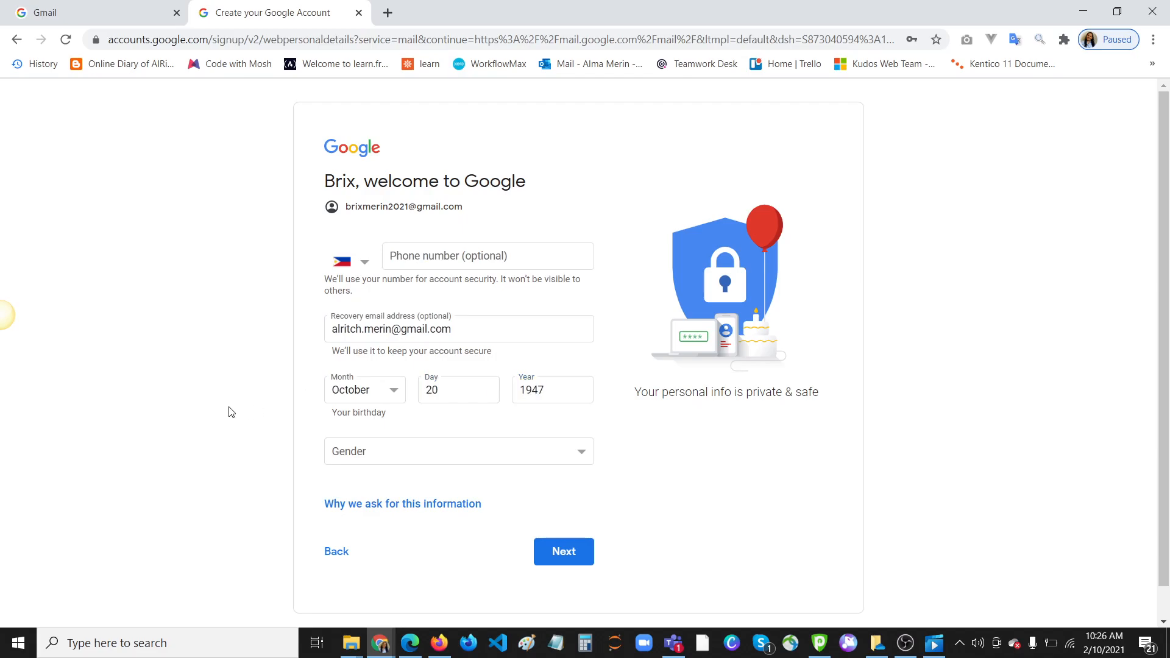
{"action": "left_click", "coordinate": [459, 451]}
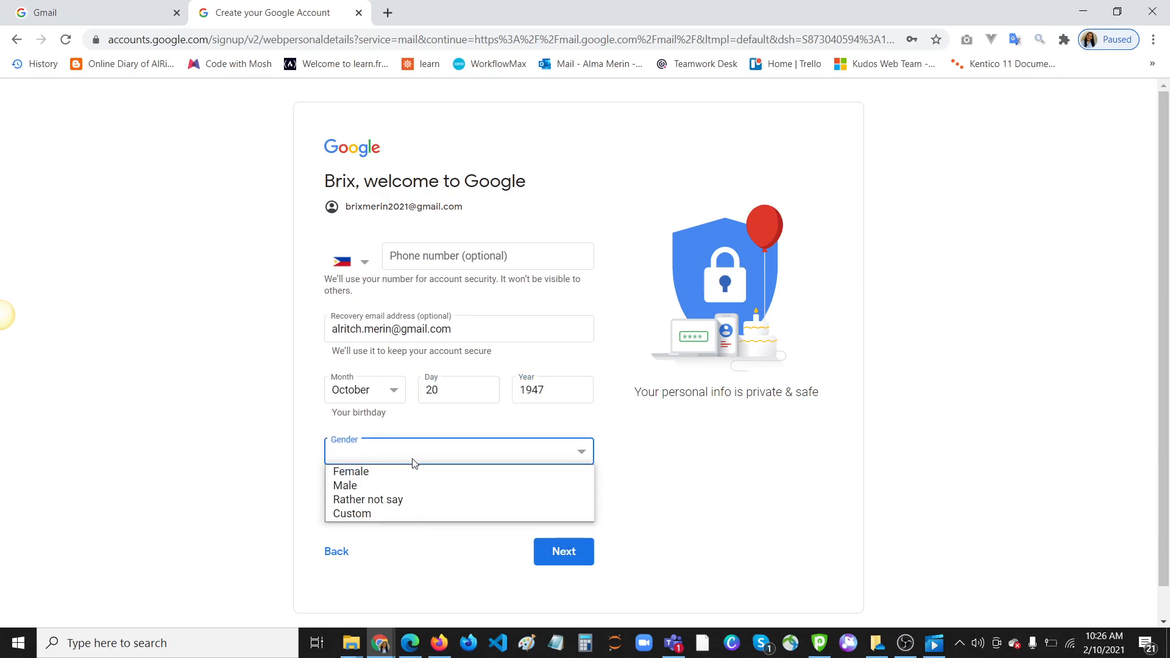
{"action": "left_click", "coordinate": [345, 485]}
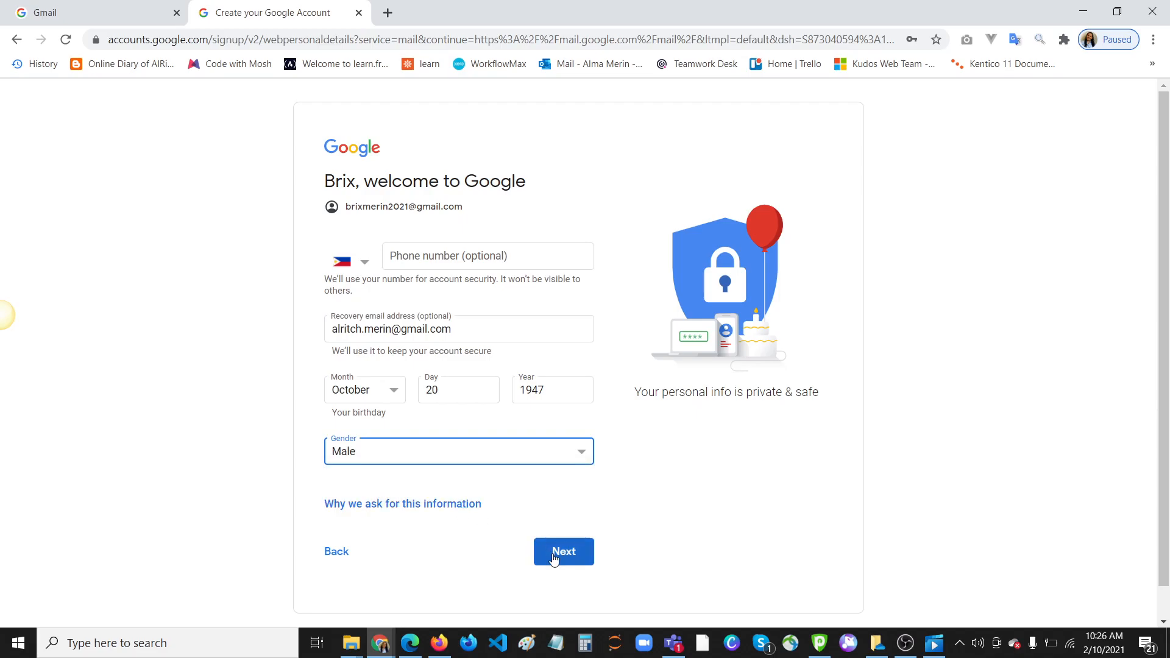
{"action": "left_click", "coordinate": [563, 552]}
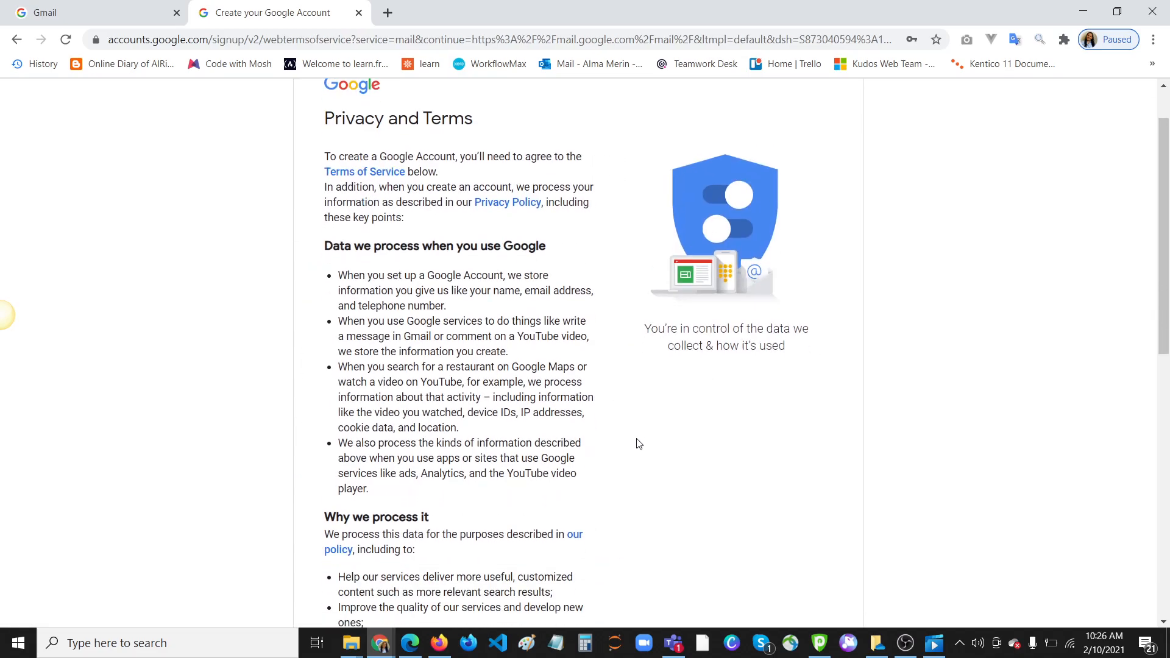
Step: Scroll the Privacy and Terms page, agree to create the account, and open a blank tab
{"action": "scroll", "scroll_direction": "down", "scroll_amount": 3}
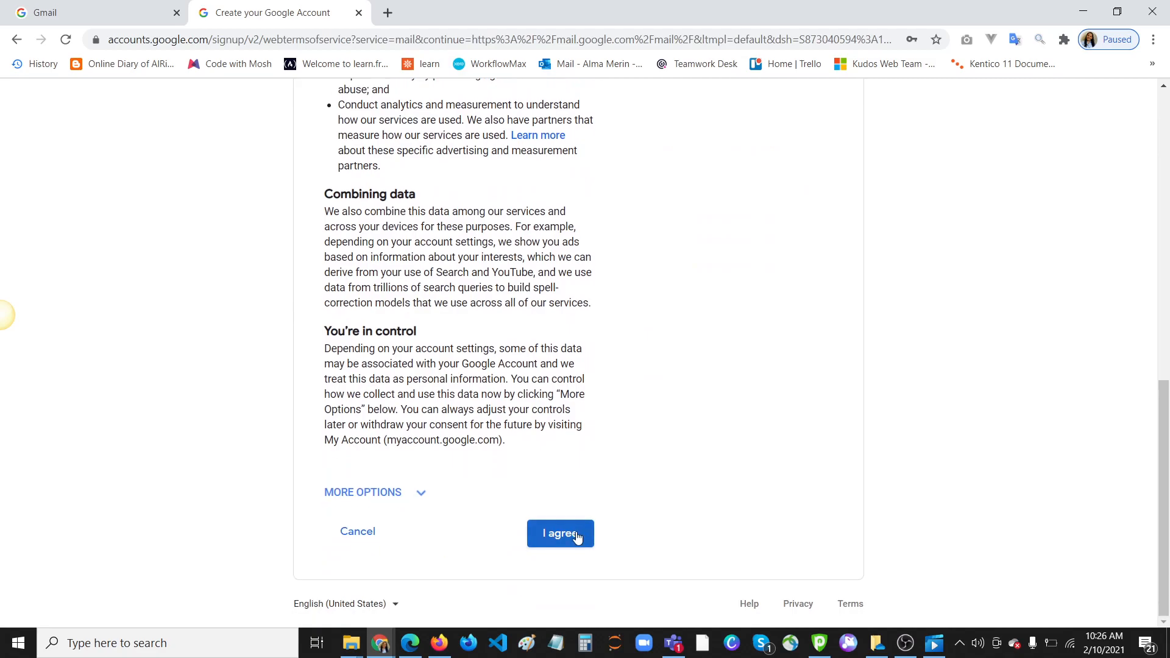
{"action": "left_click", "coordinate": [559, 534]}
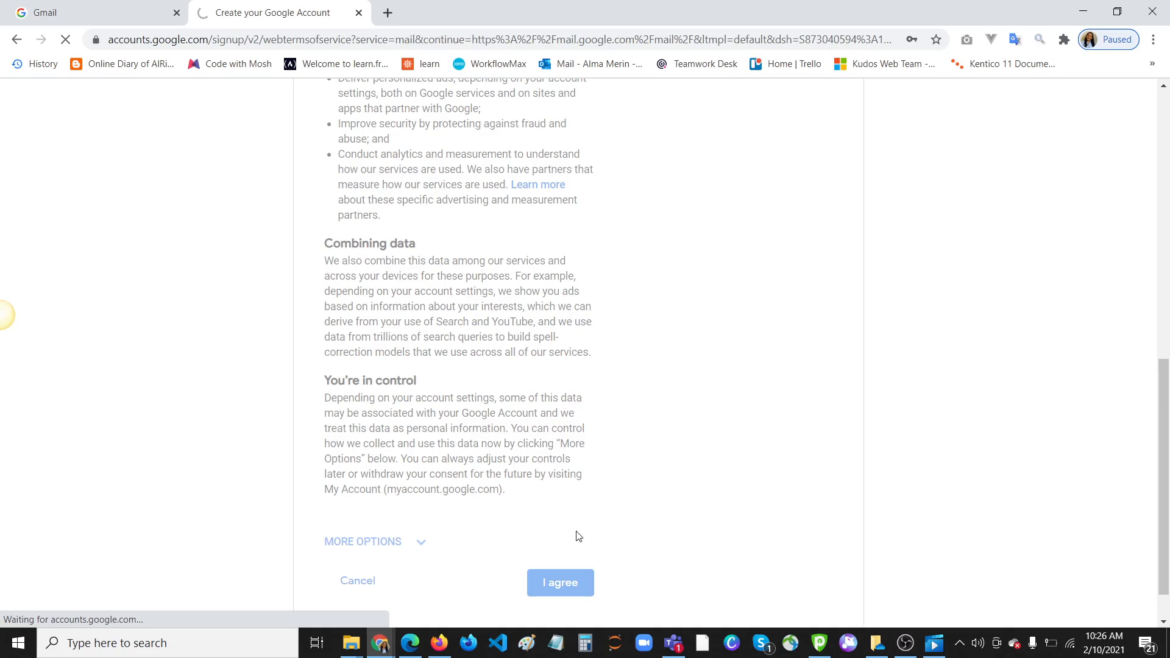
{"action": "mouse_move", "coordinate": [764, 299]}
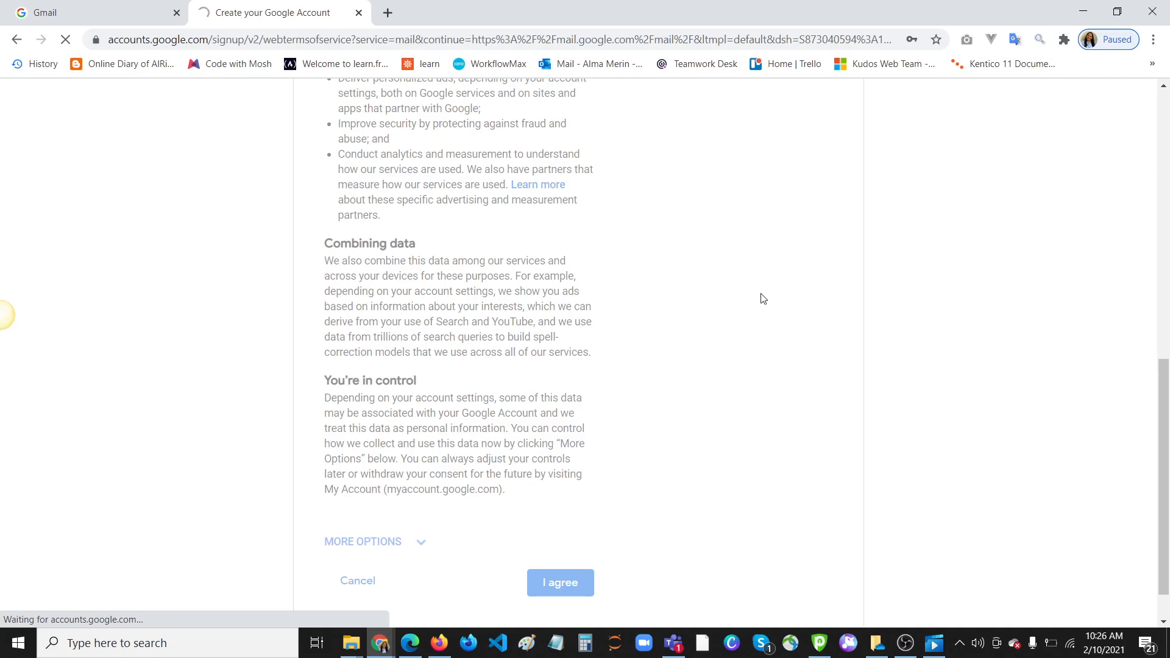
{"action": "left_click", "coordinate": [560, 581]}
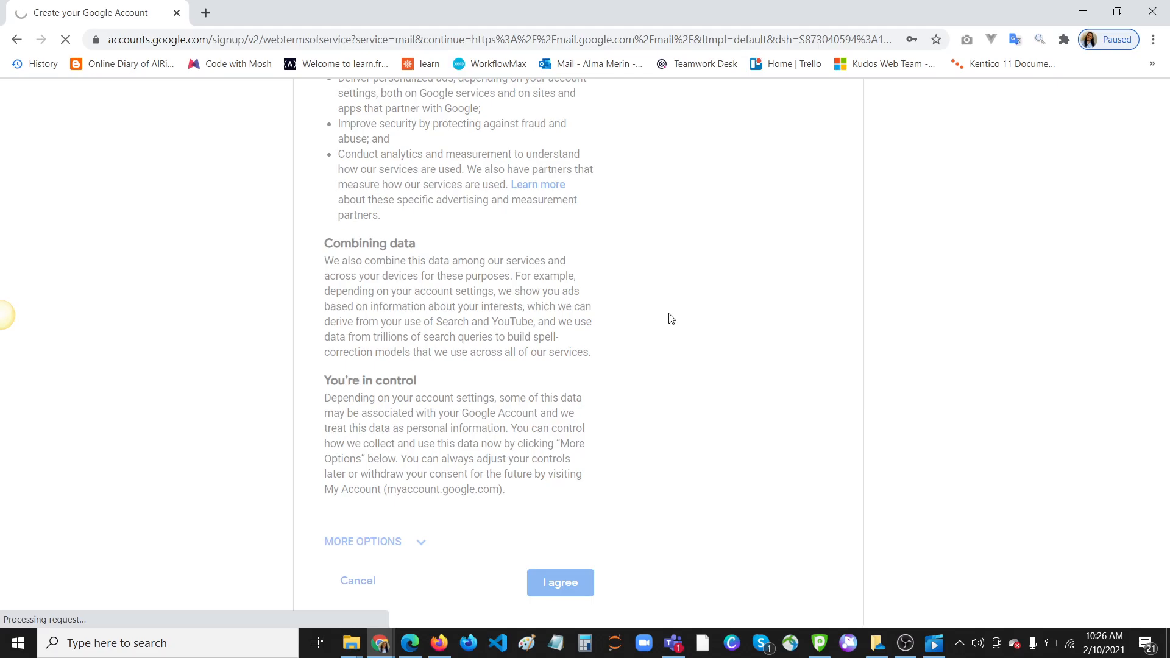
{"action": "mouse_move", "coordinate": [679, 309]}
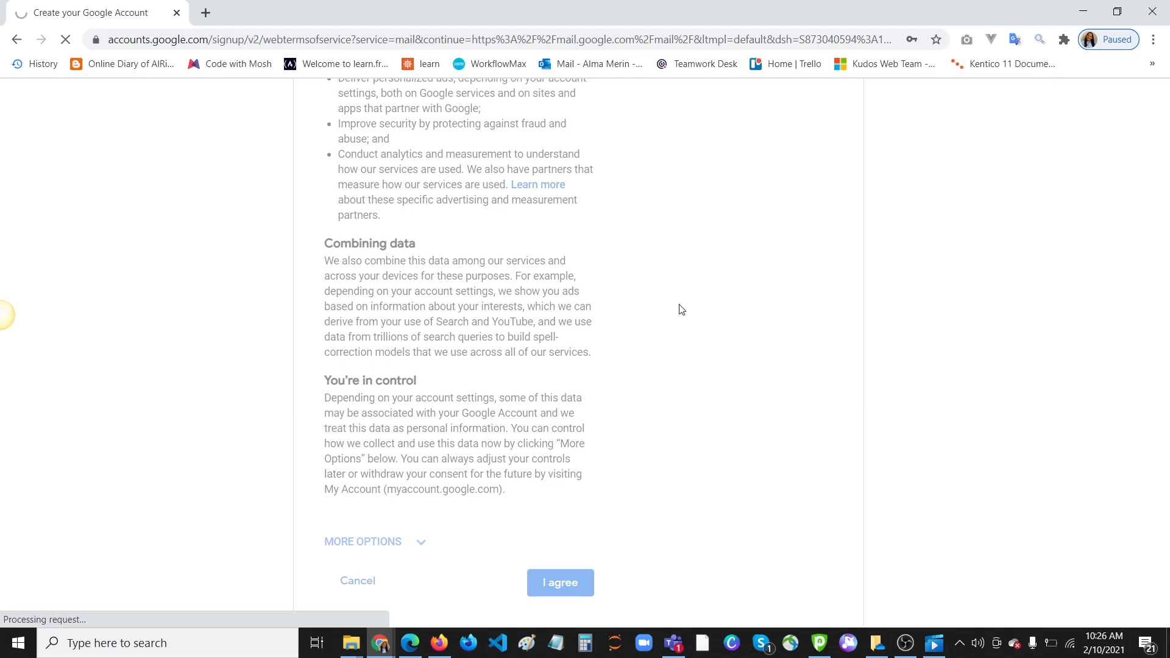
{"action": "left_click", "coordinate": [559, 582]}
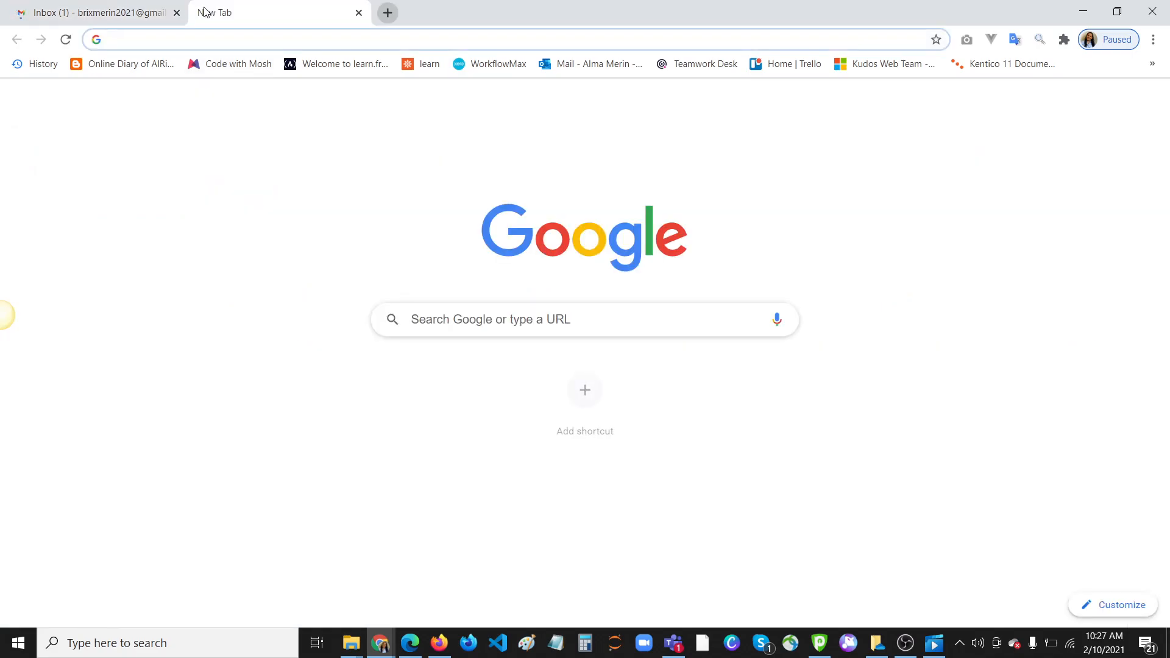
Step: Go to youtube.com and open the avatar menu to check the signed-in account
{"action": "type", "text": "youtube.com"}
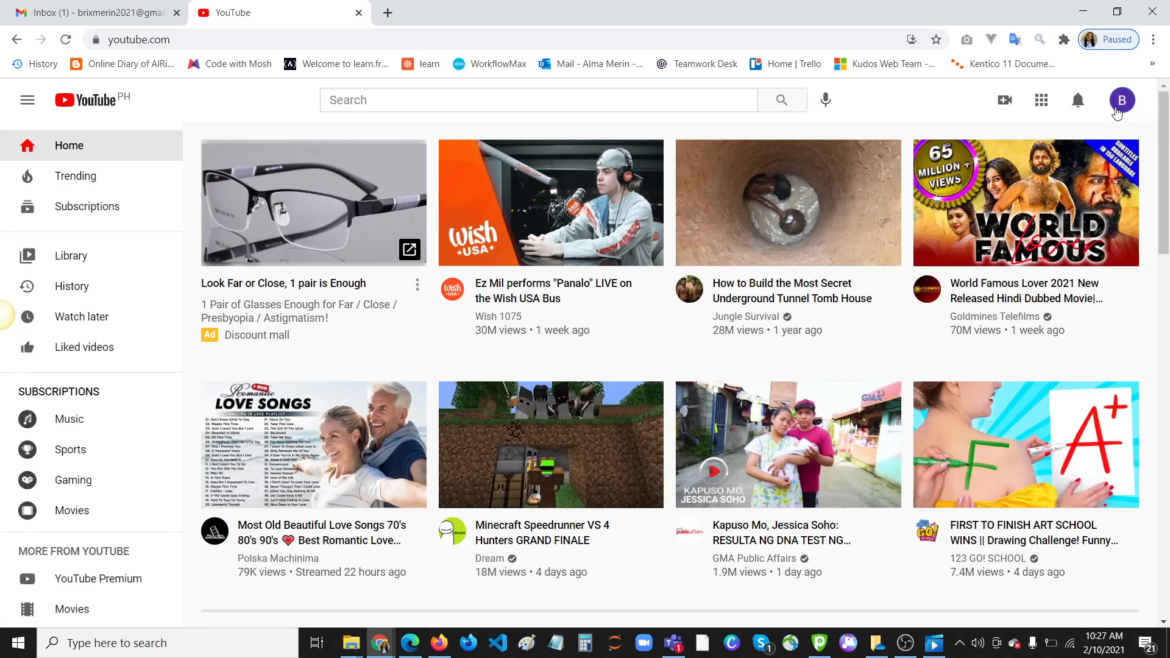
{"action": "left_click", "coordinate": [1120, 99]}
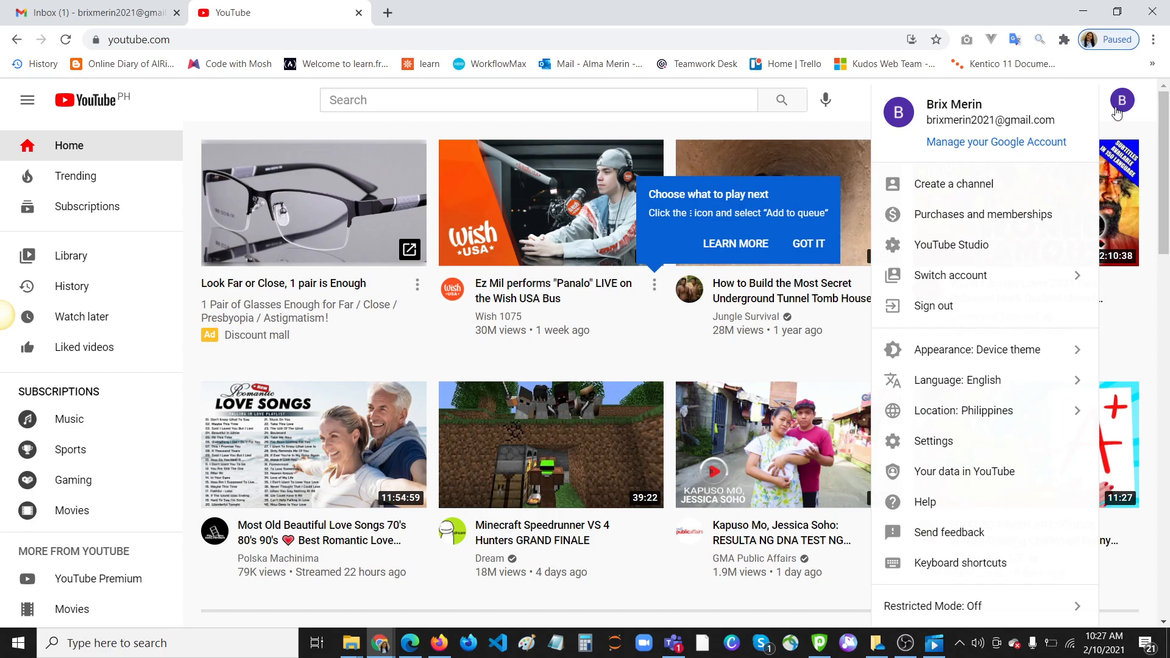
{"action": "mouse_move", "coordinate": [888, 613]}
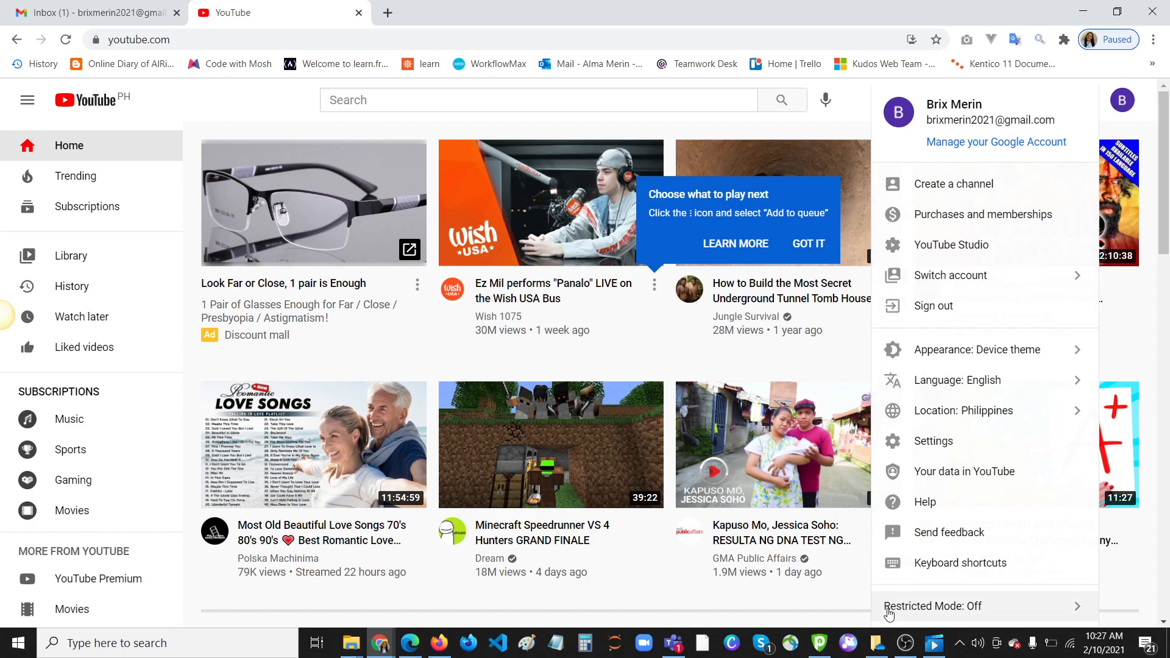